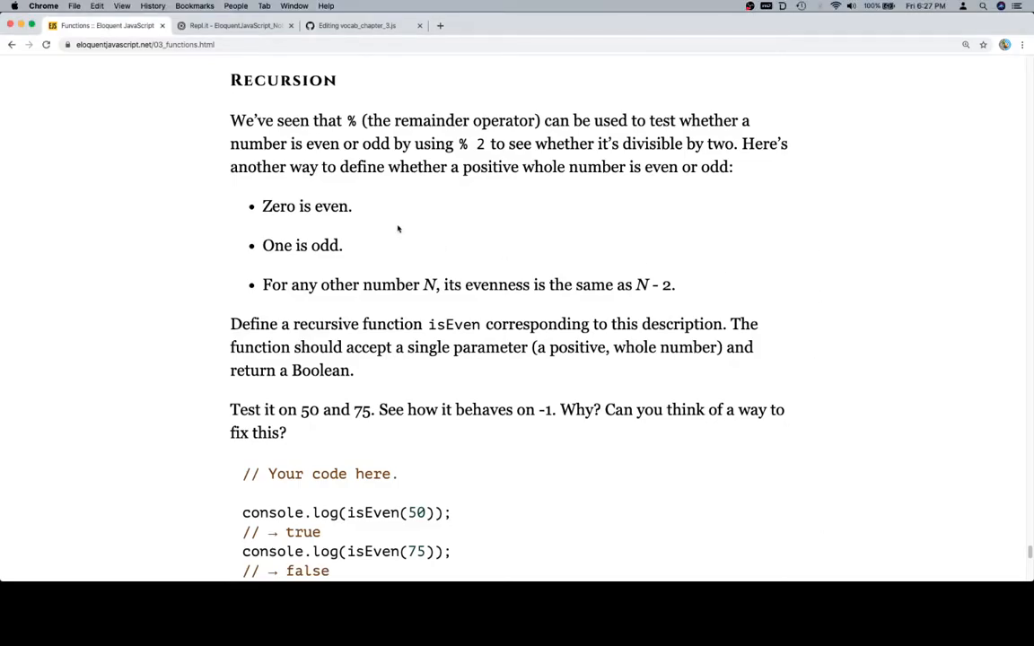
mouse_move(678, 230)
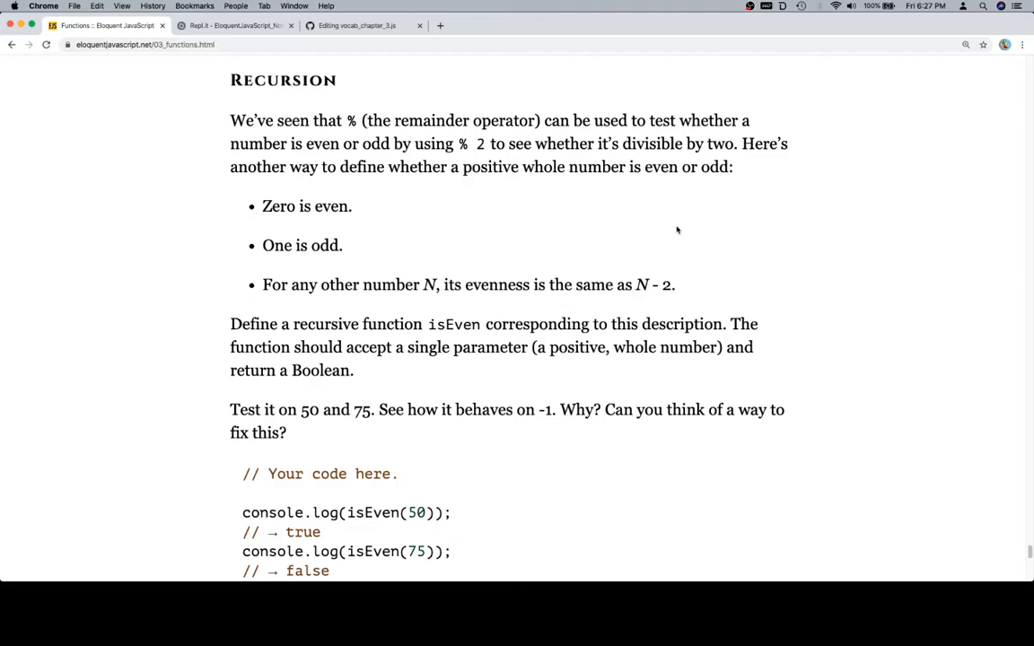
Write the empty function isEven(n) { } above the provided console.log tests
scroll("down", 3)
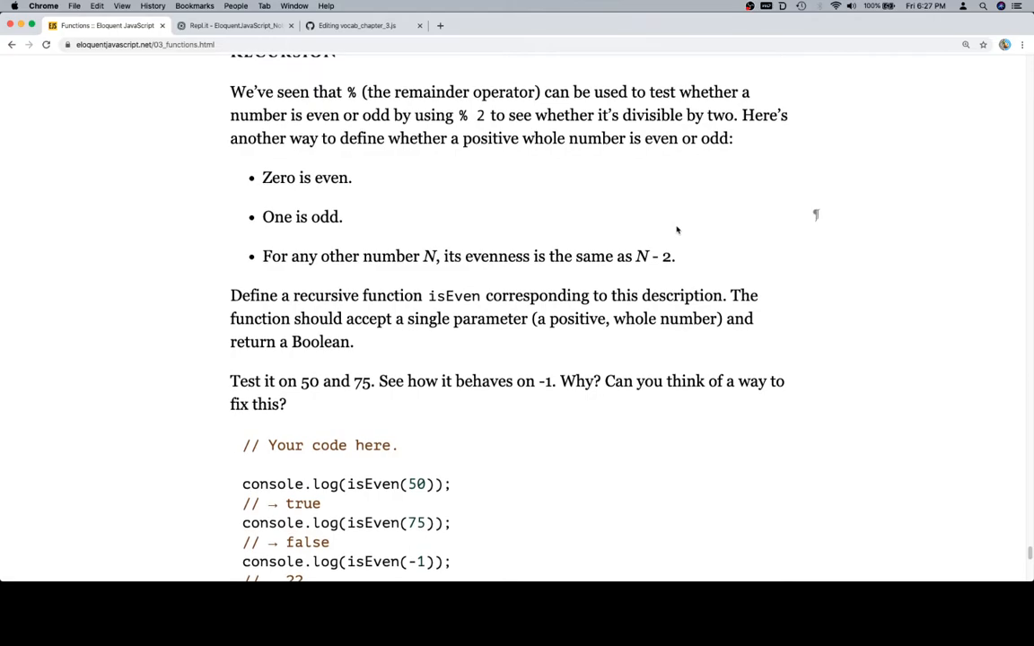
scroll("down", 3)
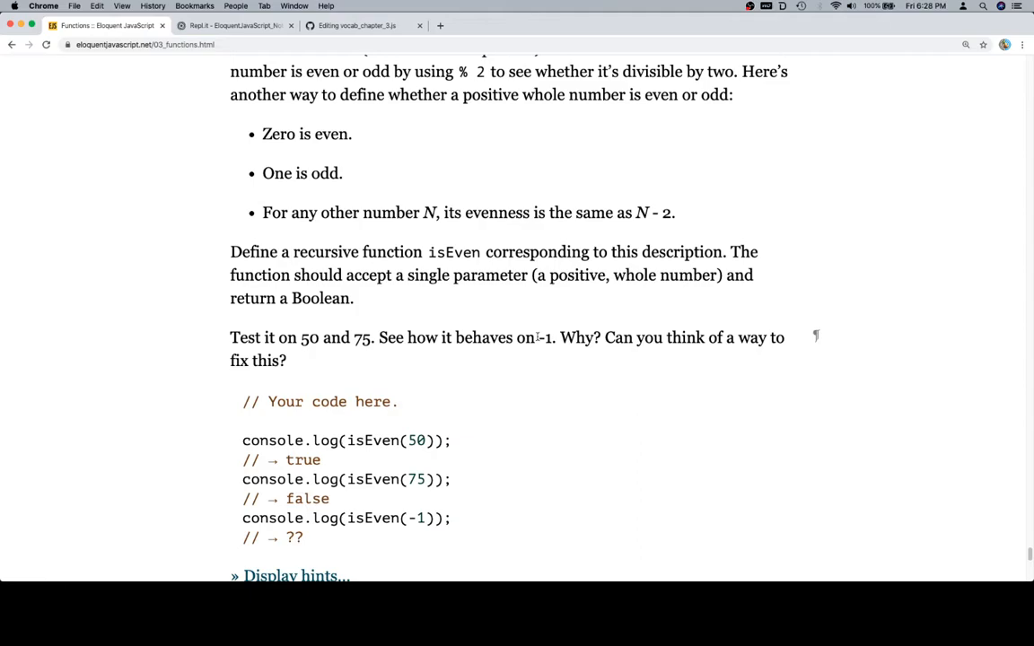
scroll("down", 3)
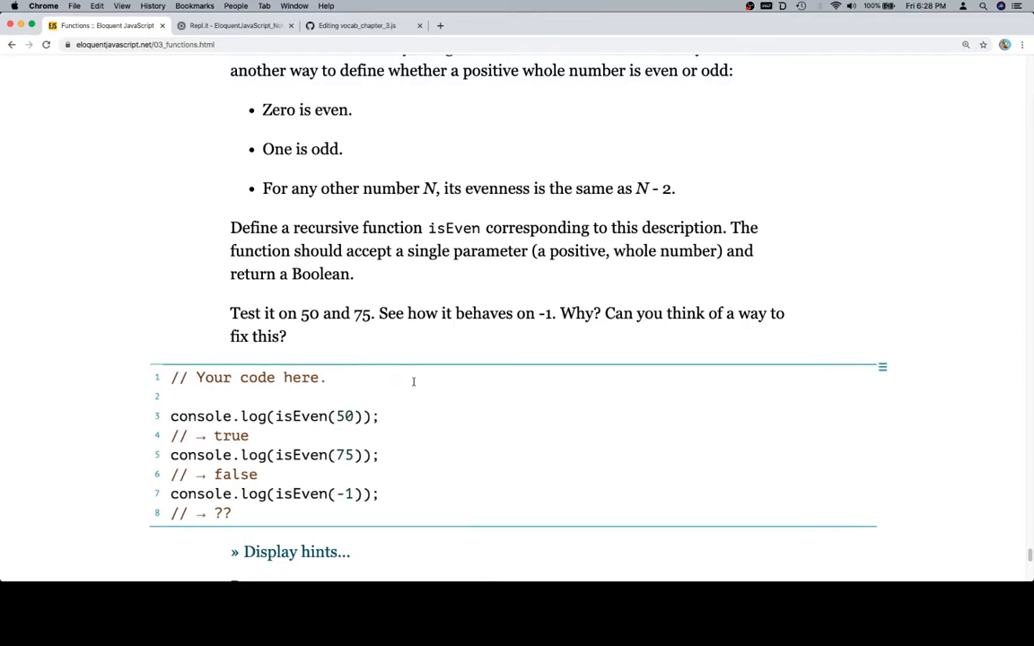
type("fun")
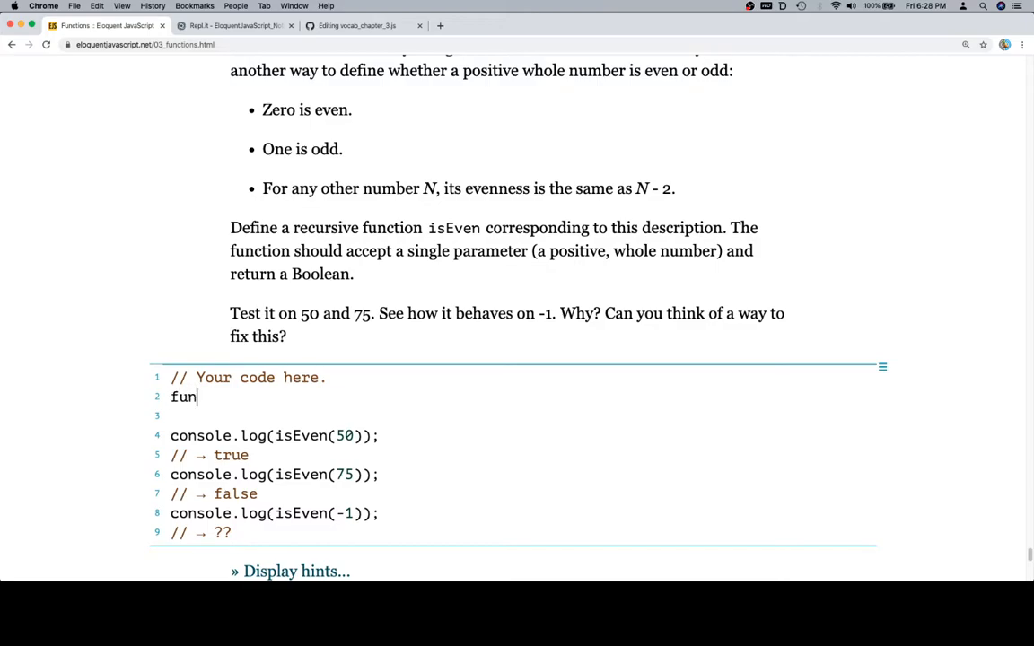
type("ction isEven(")
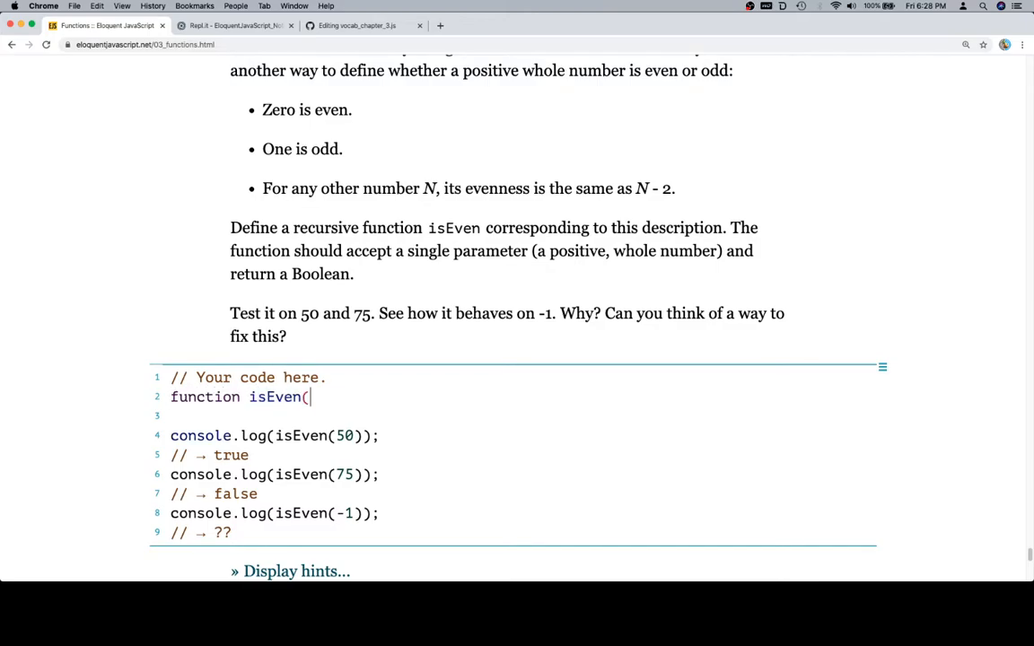
scroll("up", 3)
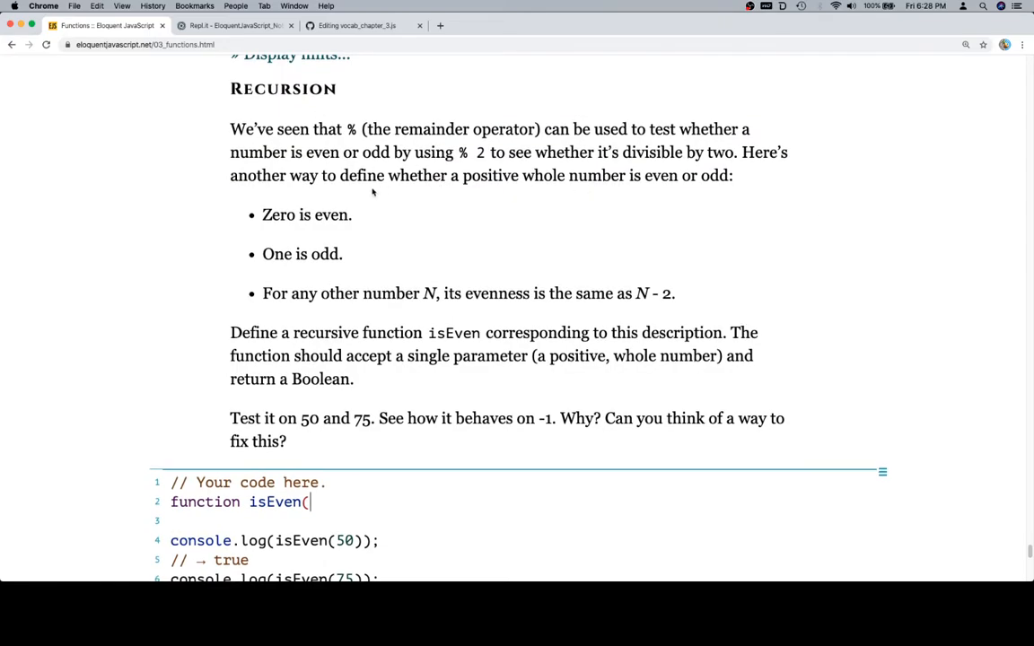
scroll("down", 3)
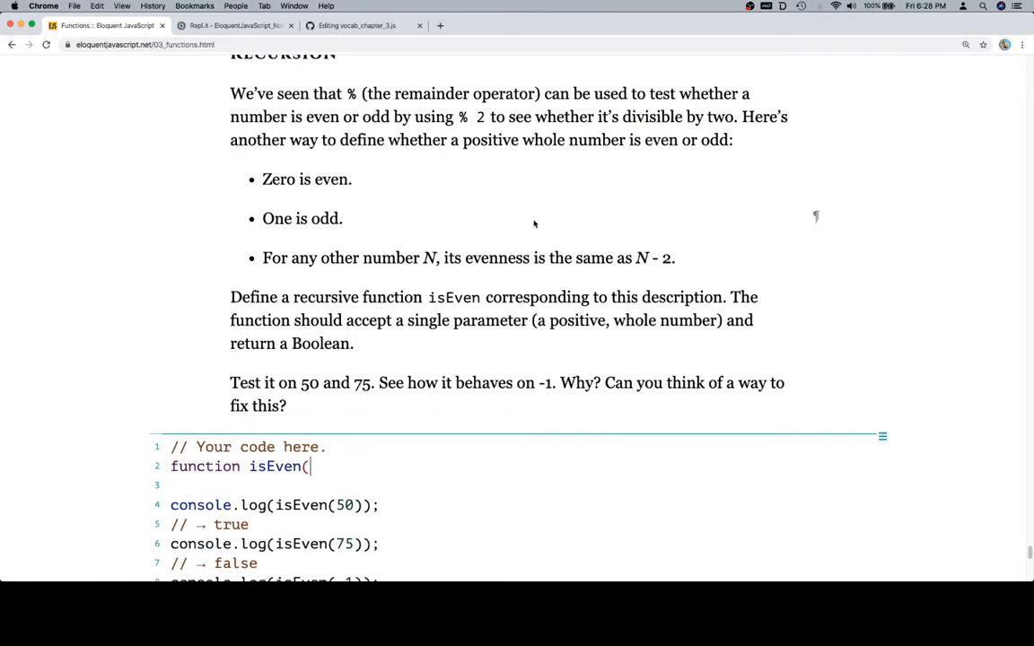
type("n")
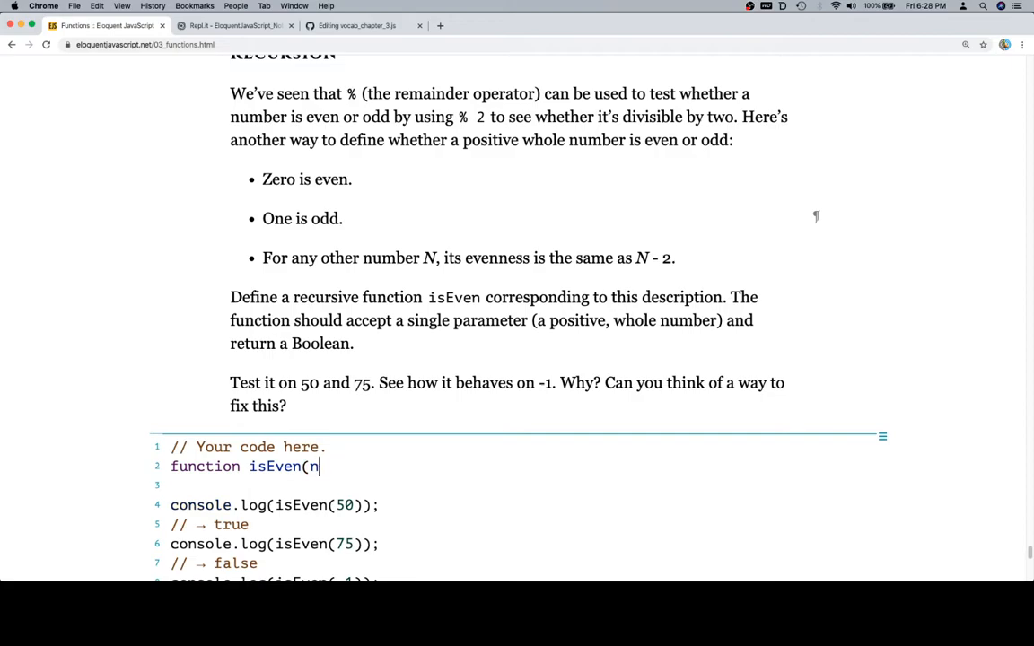
type(") {")
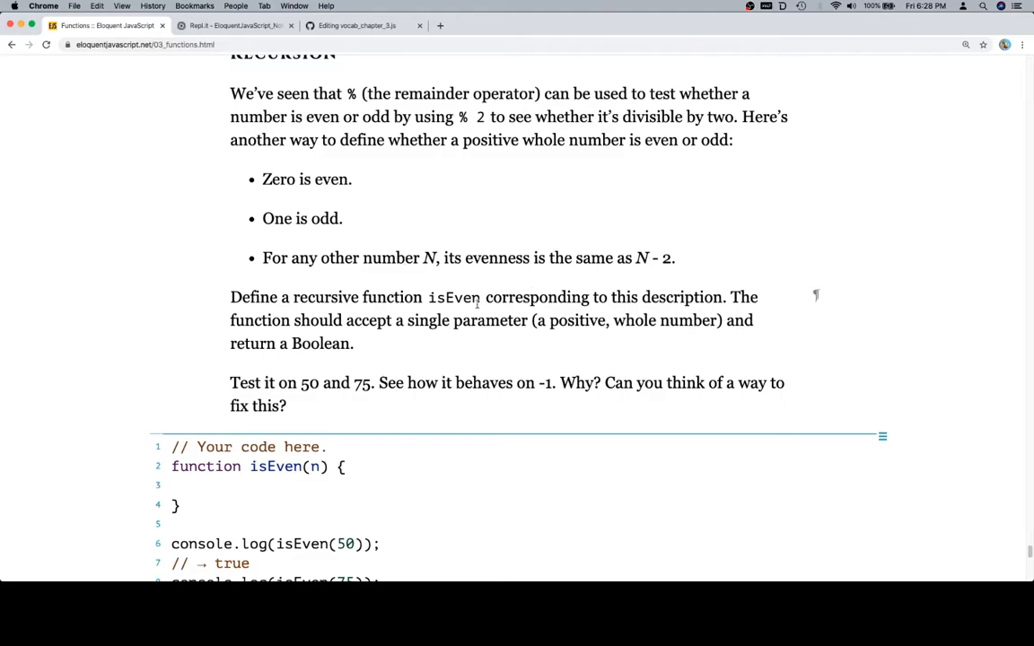
left_click(189, 485)
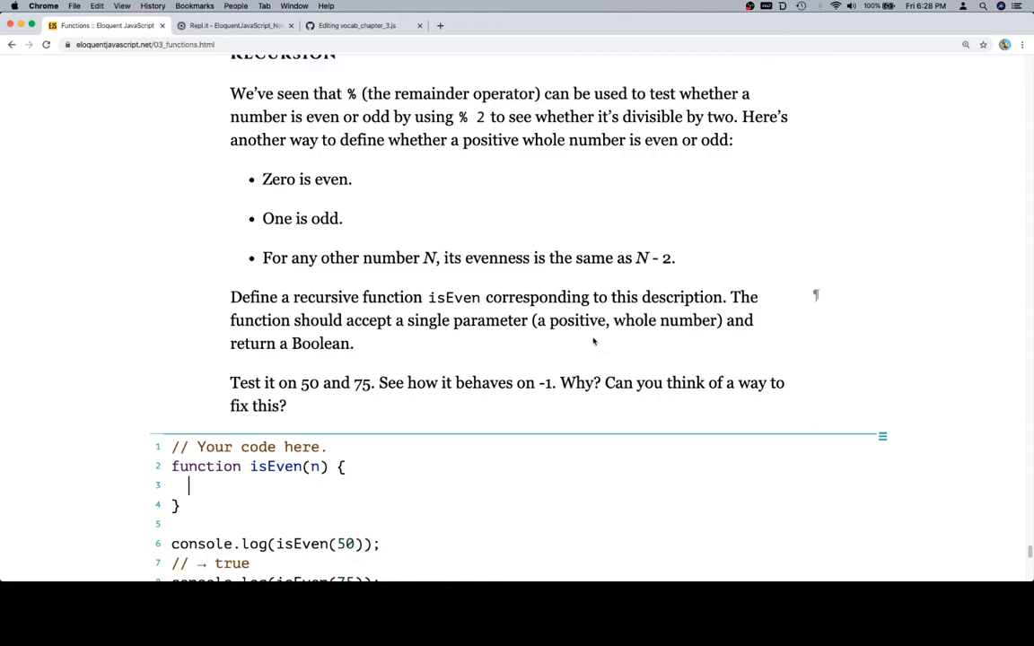
mouse_move(294, 348)
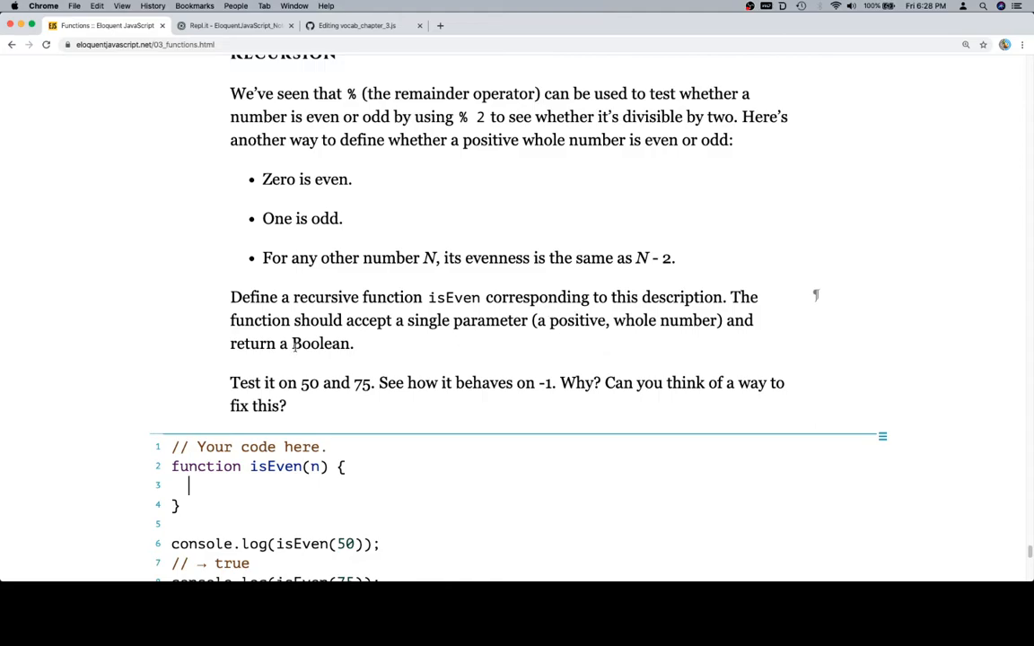
scroll("up", 3)
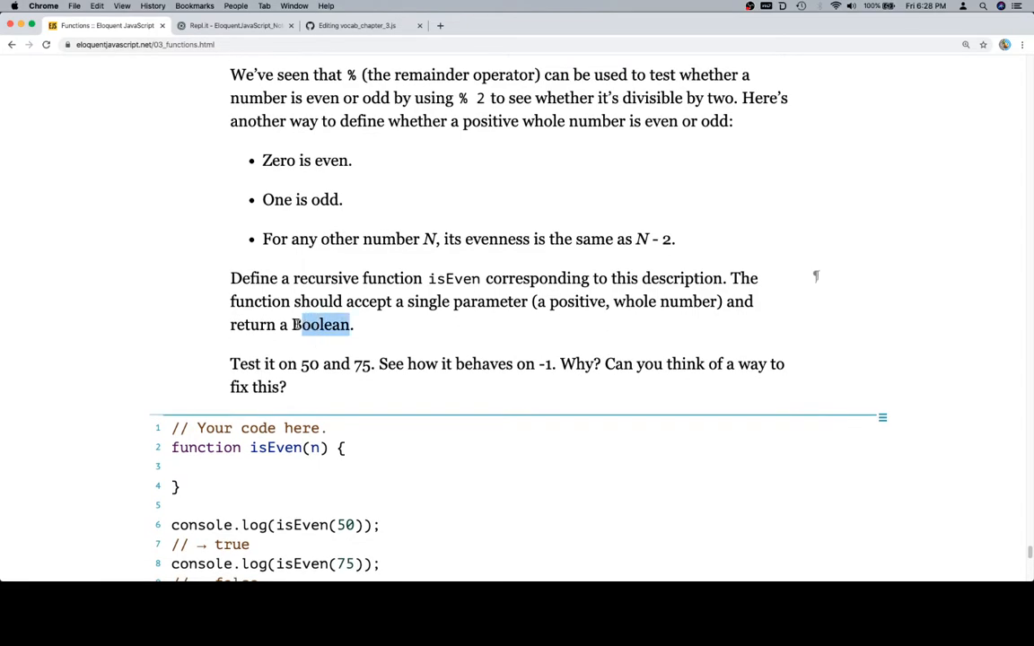
scroll("down", 3)
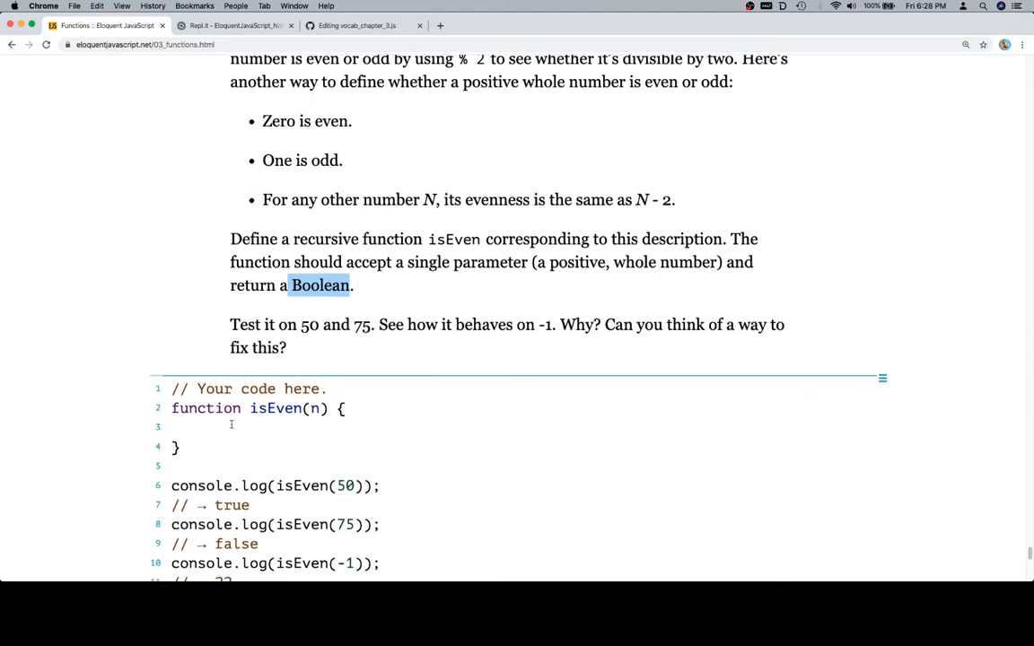
Comment the base cases: if n is 0 return true, if n is 1 return false
type("// if")
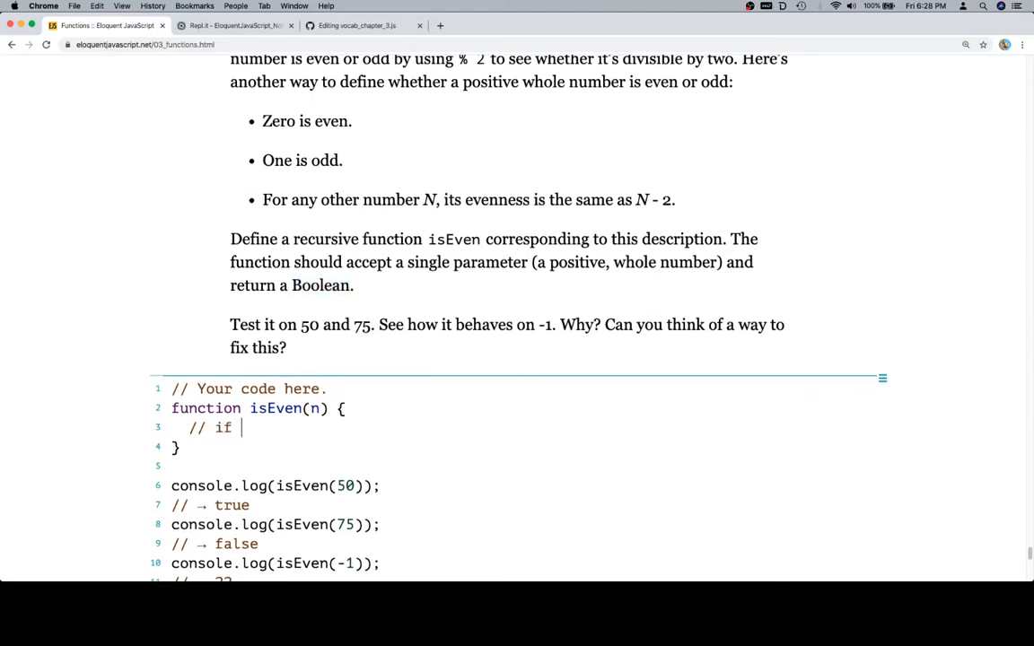
type("n is 0")
type("// return")
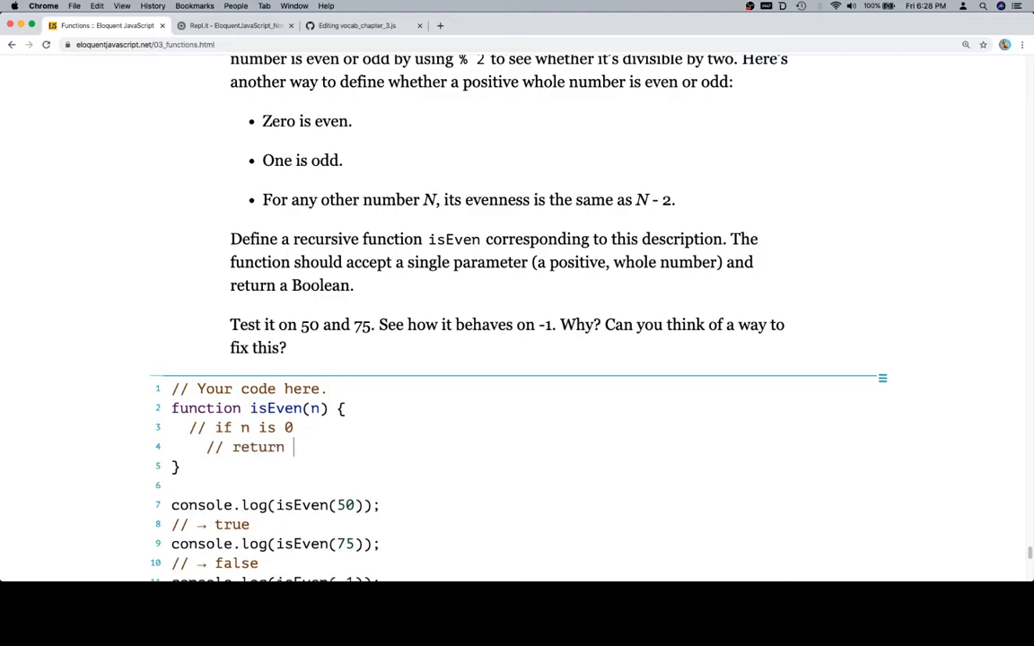
type("true")
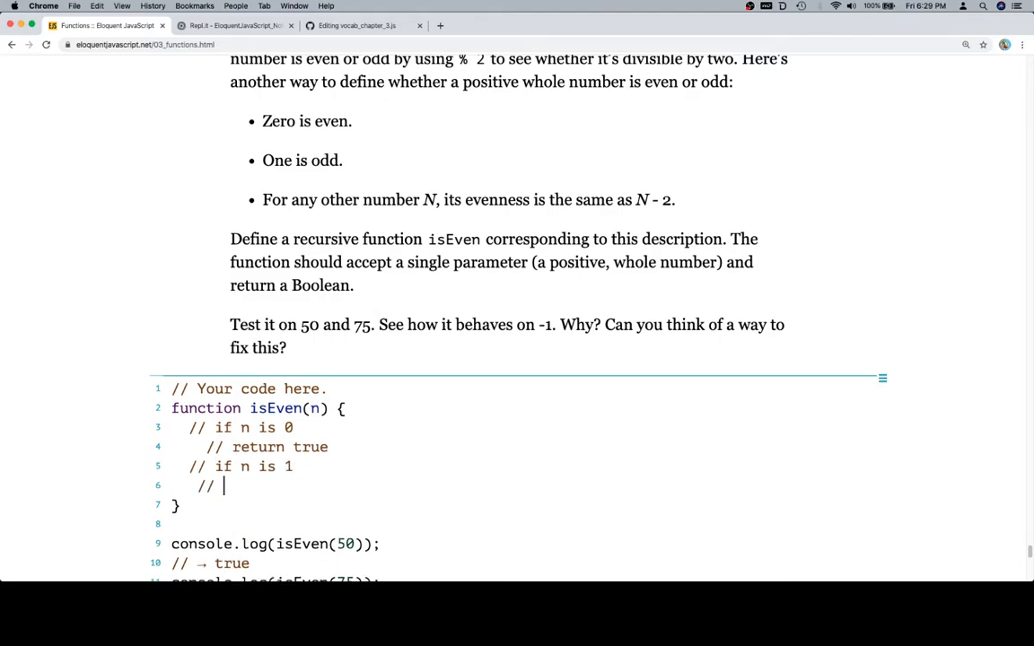
key("backspace")
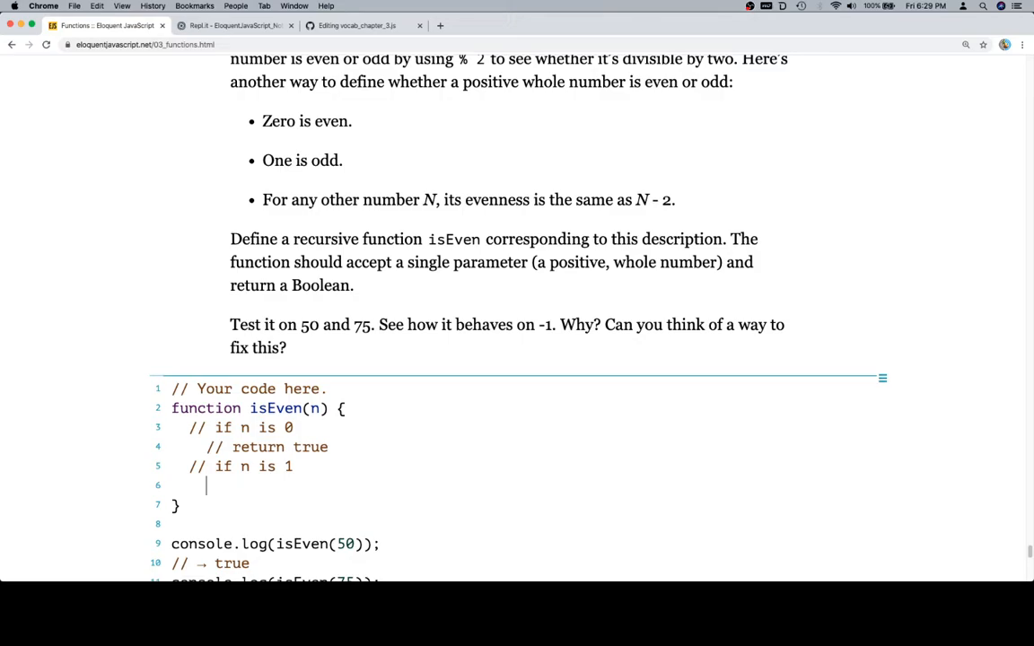
type("// return false")
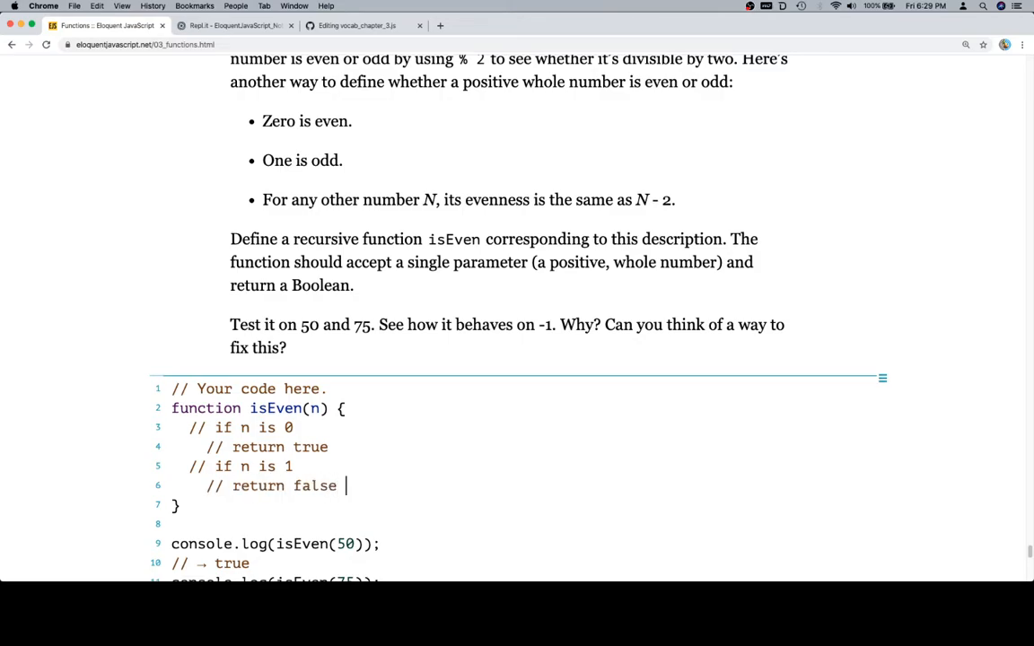
scroll("down", 3)
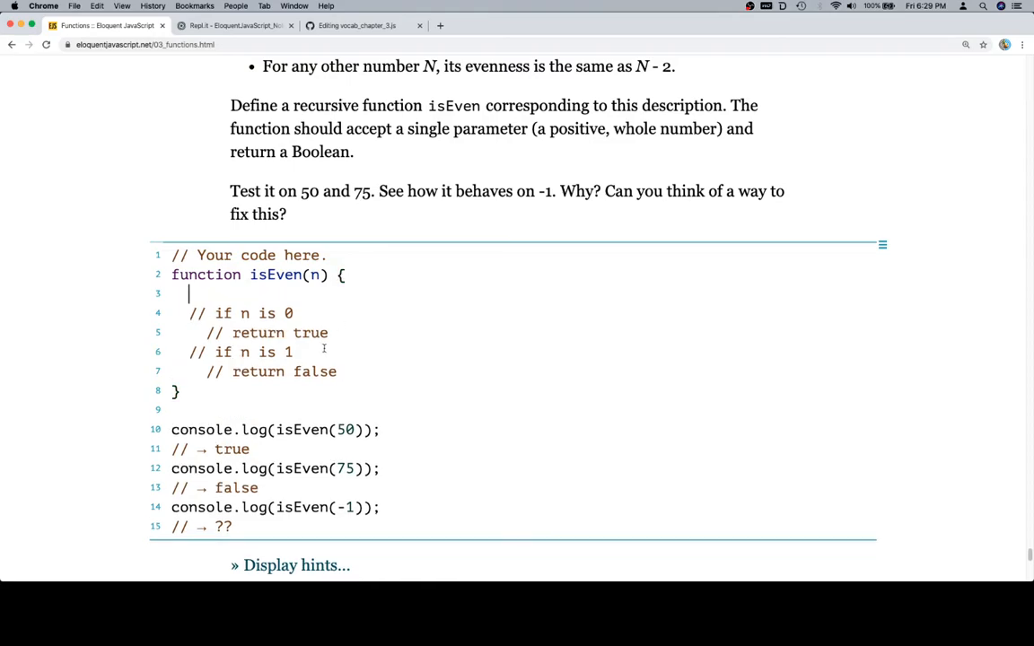
left_click_drag(189, 313, 338, 371)
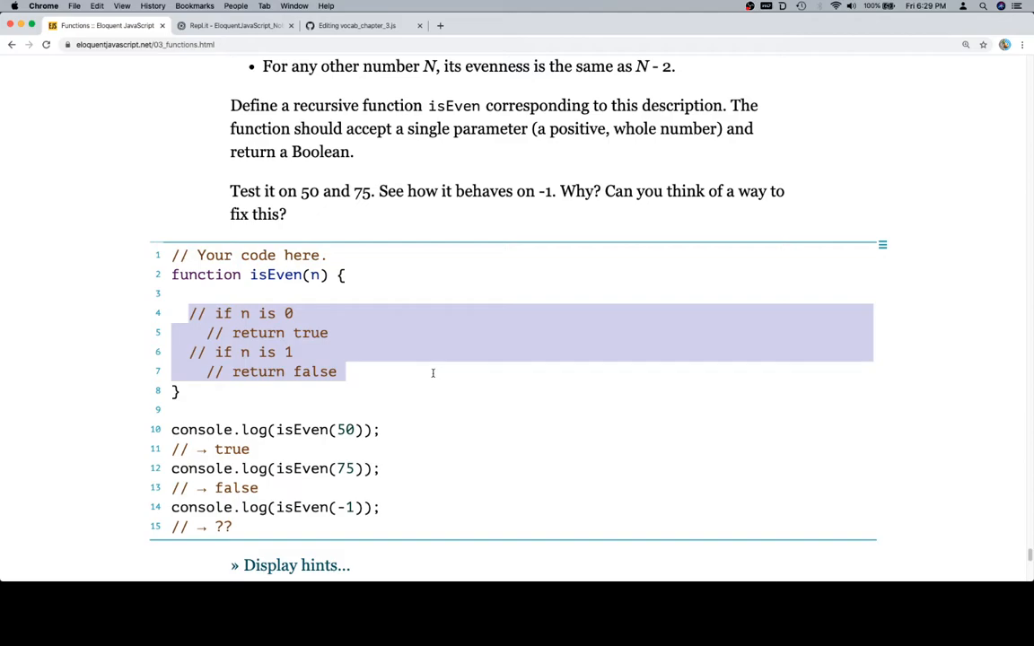
mouse_move(387, 377)
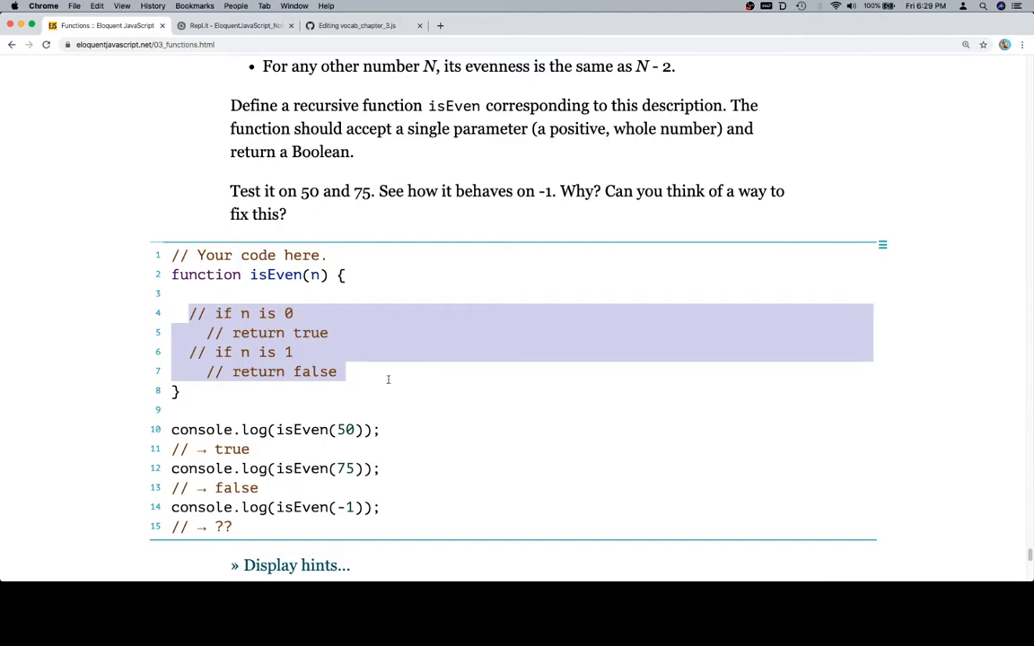
left_click(388, 381)
type("// in a")
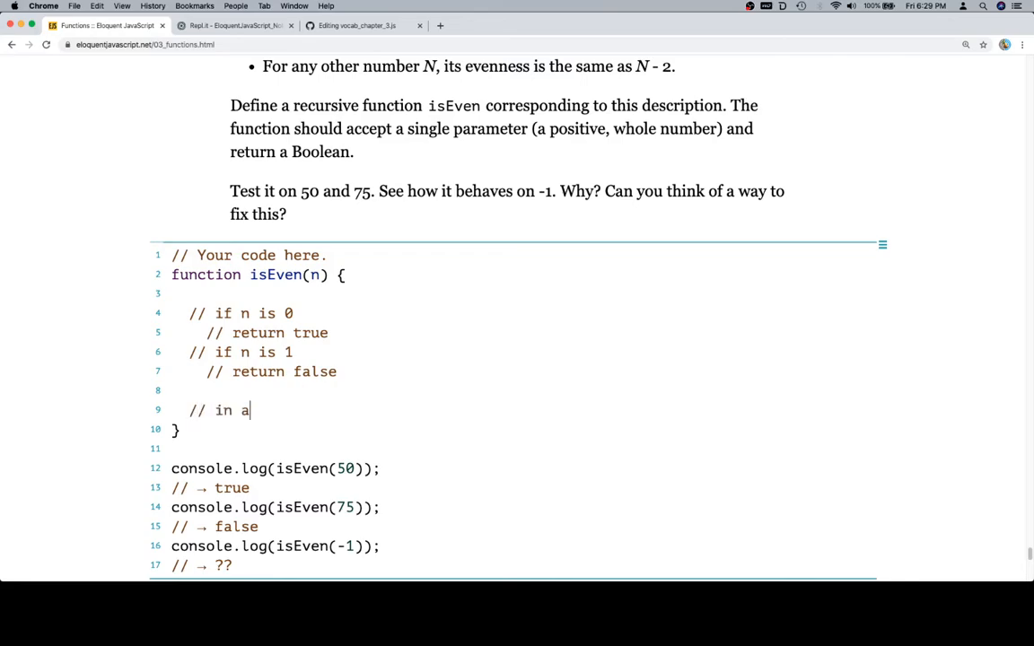
Comment that all other cases apply isEven to n minus 2
type("ll other cases,")
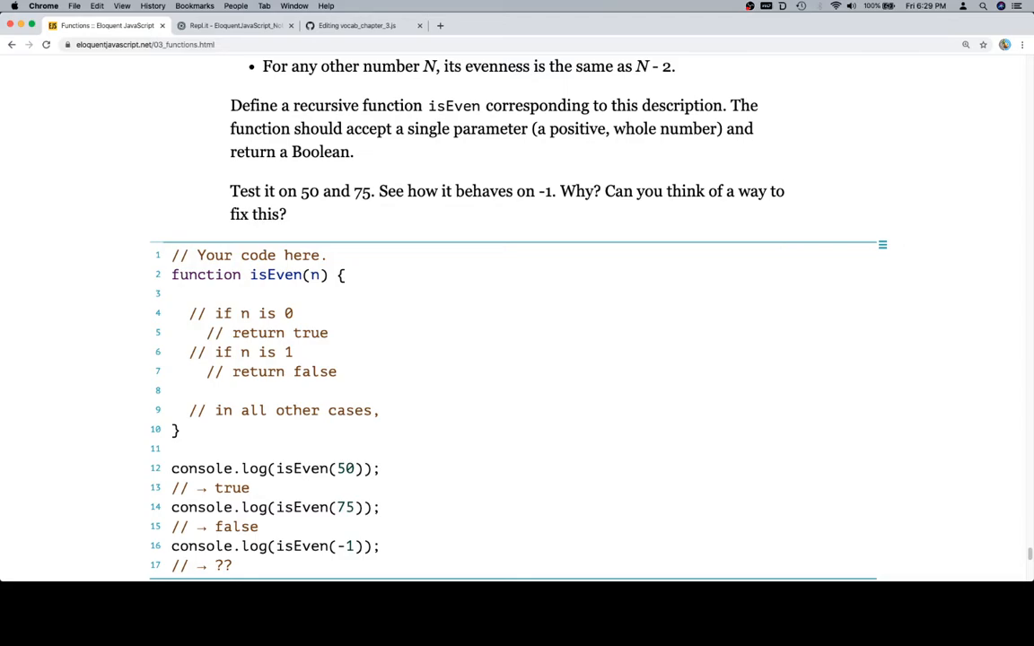
type("ap")
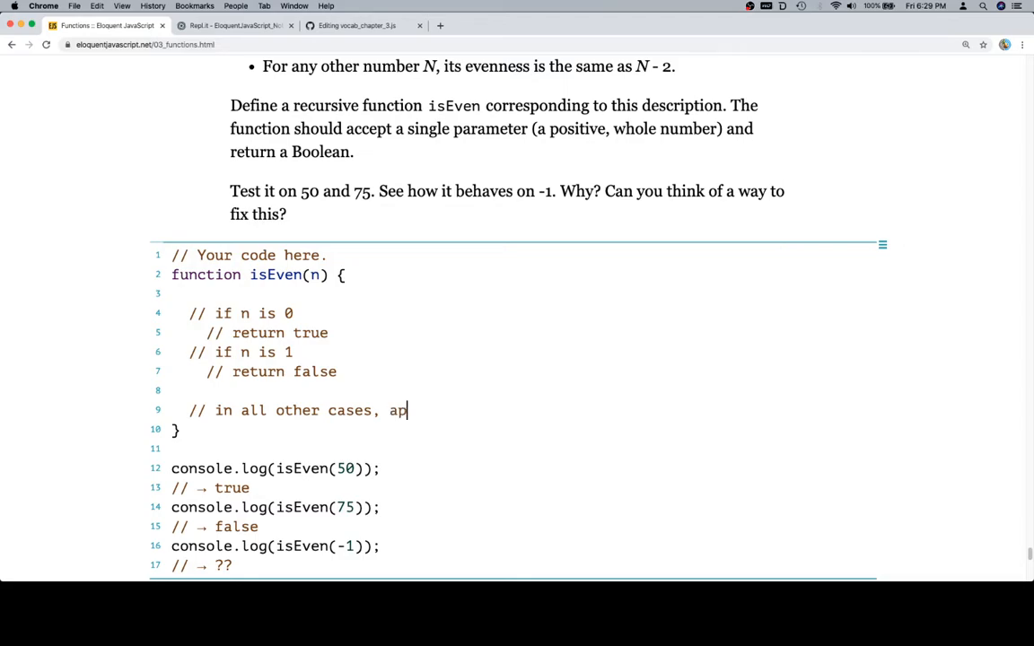
type("ply isEven to")
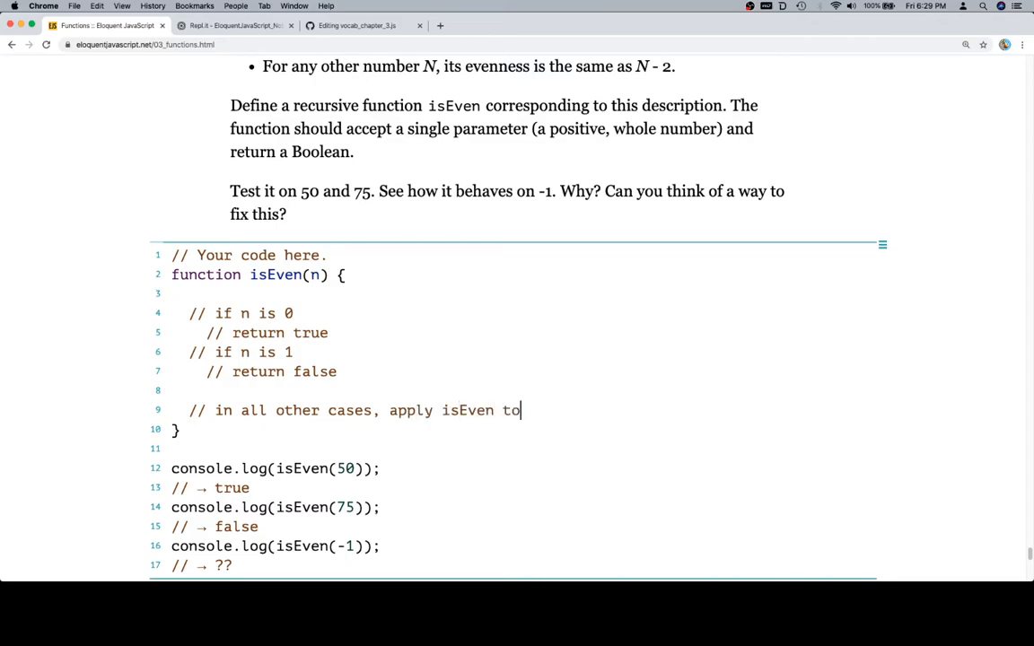
type("n minus 3")
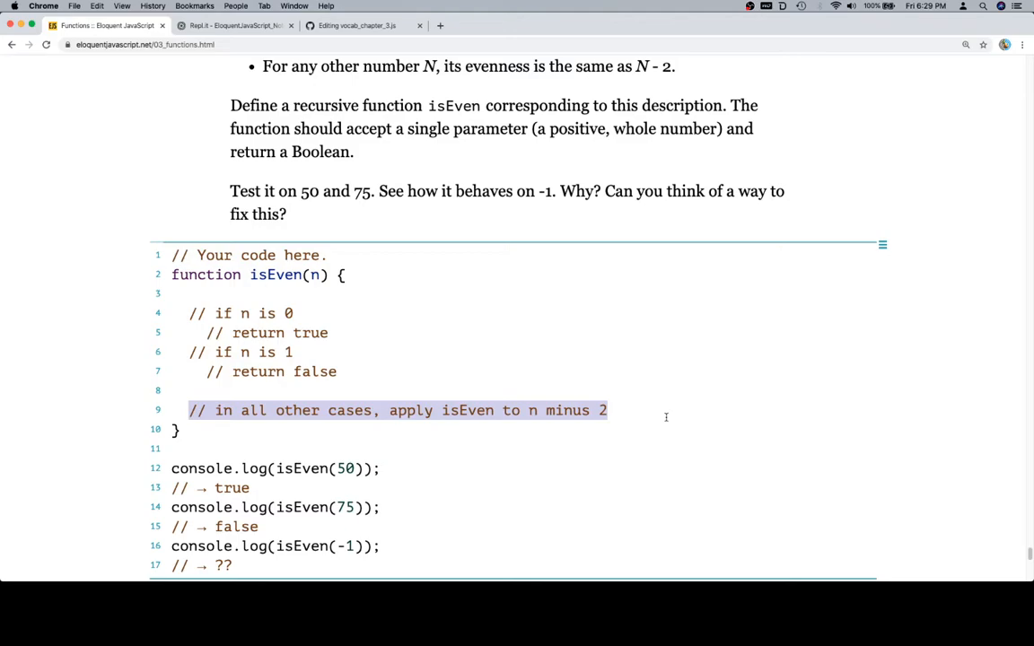
left_click(296, 313)
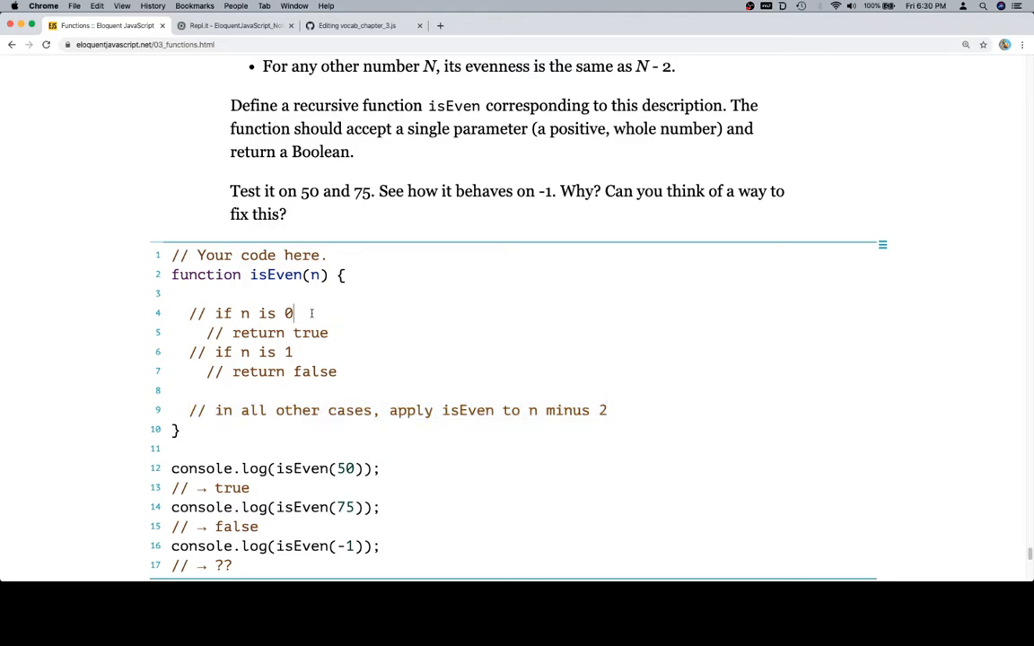
Code the zero case as if (n === 0) { return true; }
type("if (")
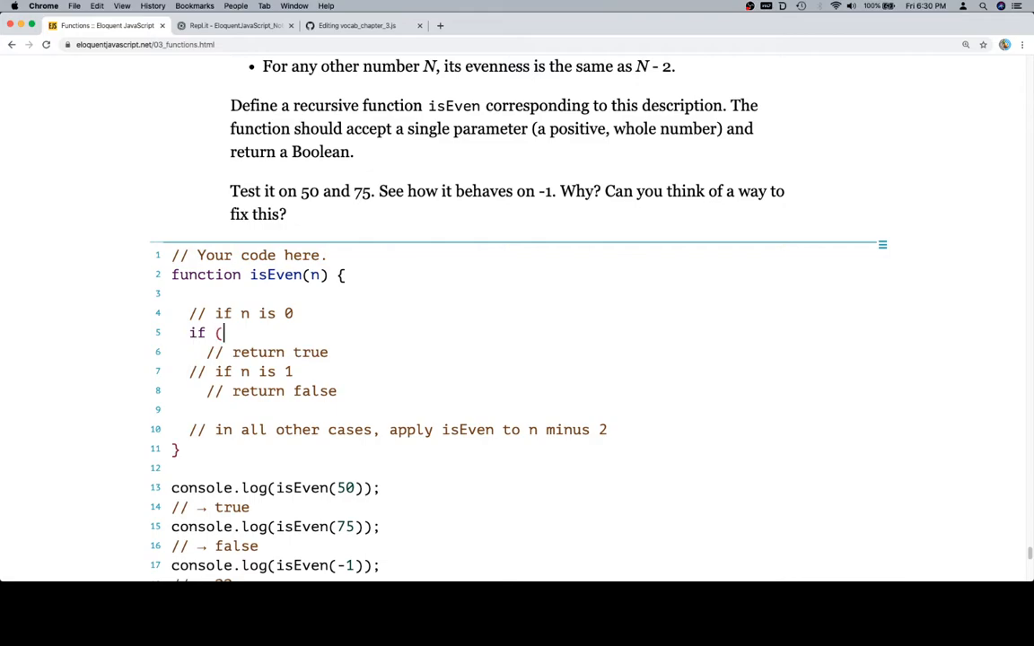
type("n === 0")
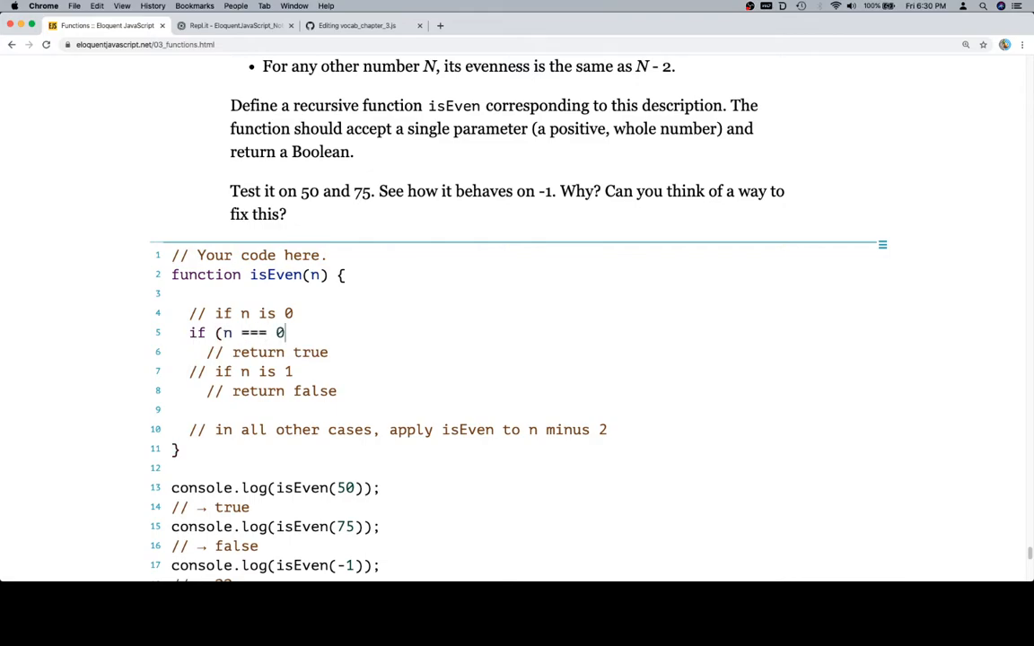
type(")")
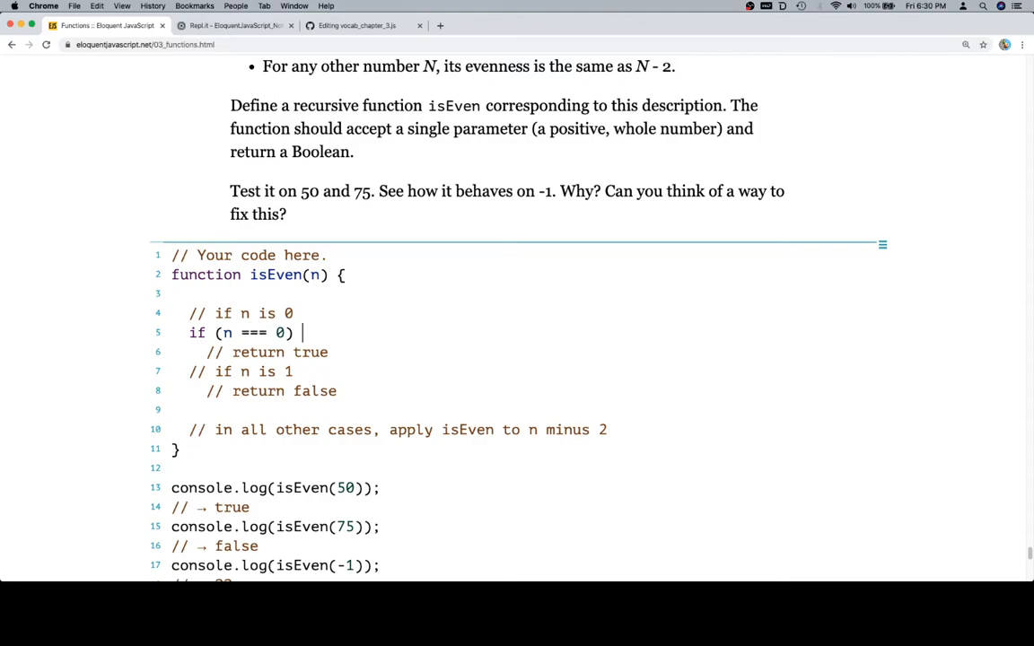
type("{")
type("}")
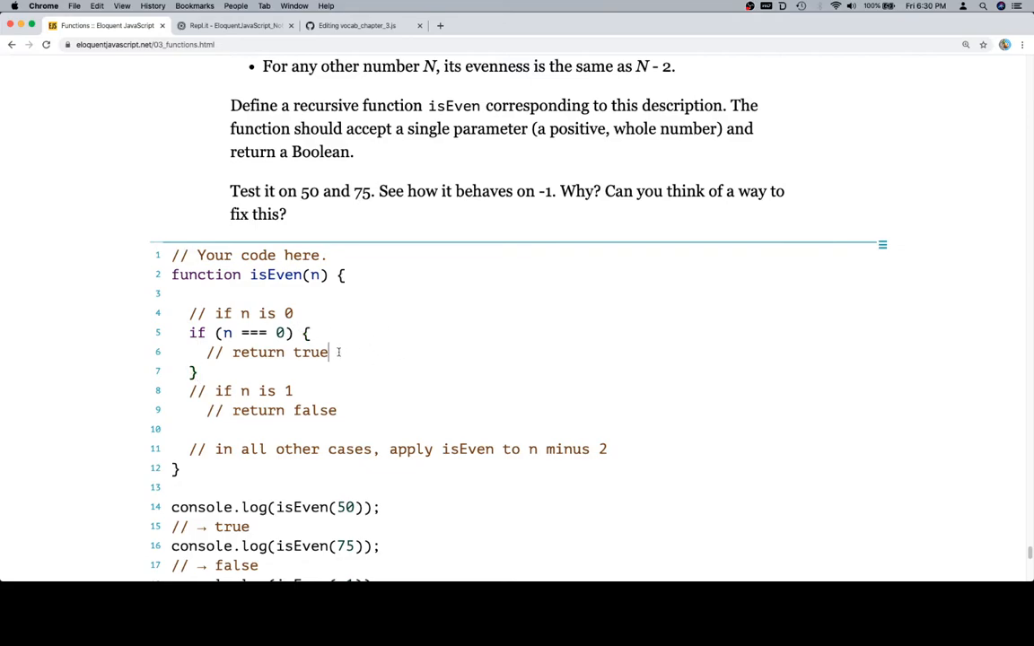
type("return")
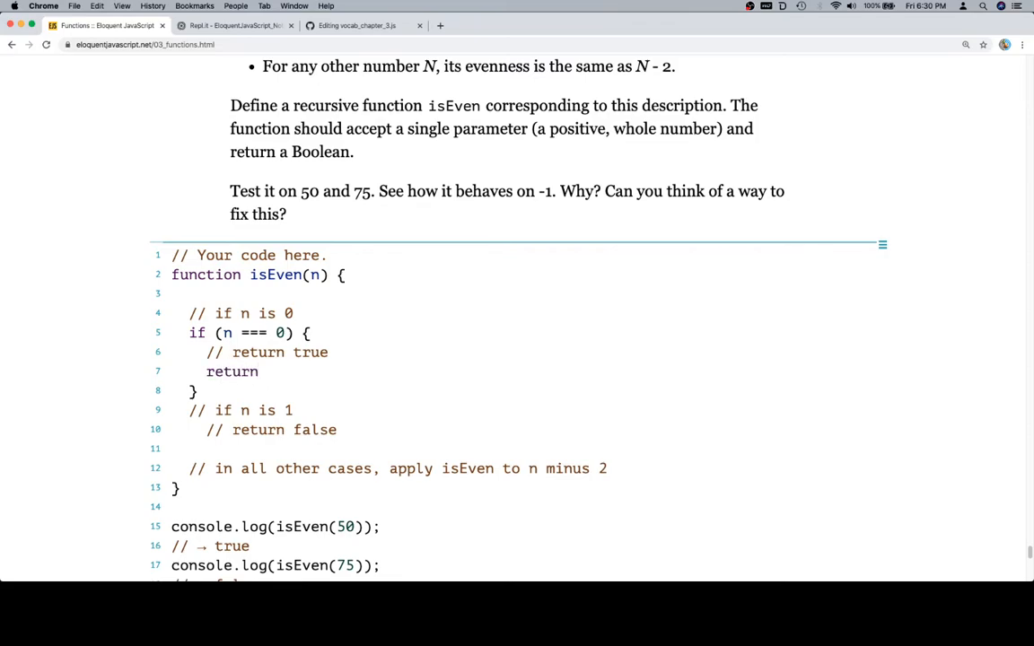
type("true;")
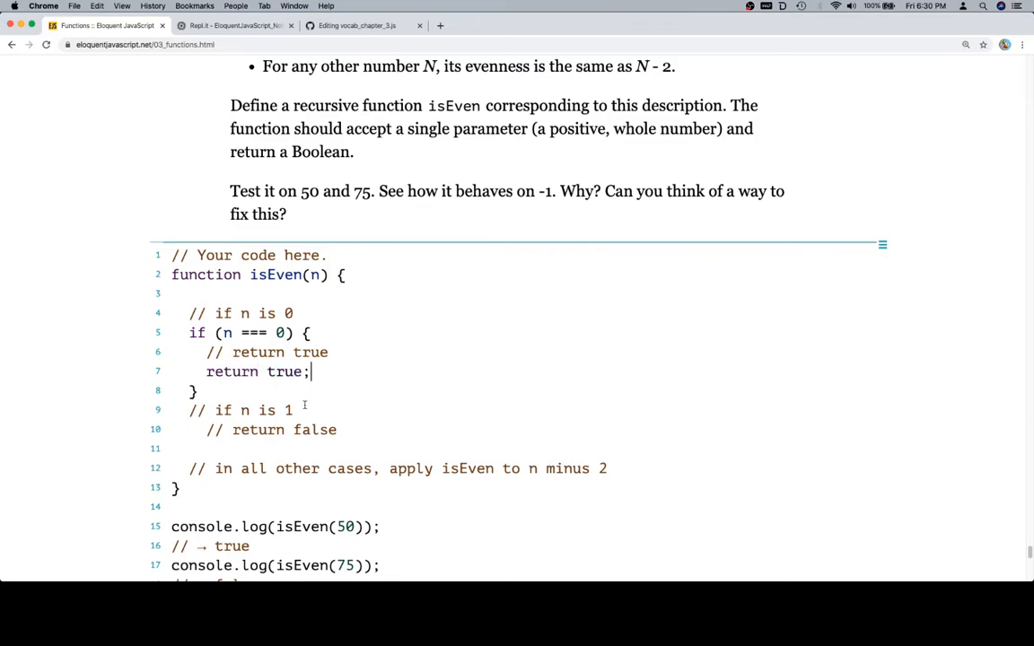
scroll("down", 3)
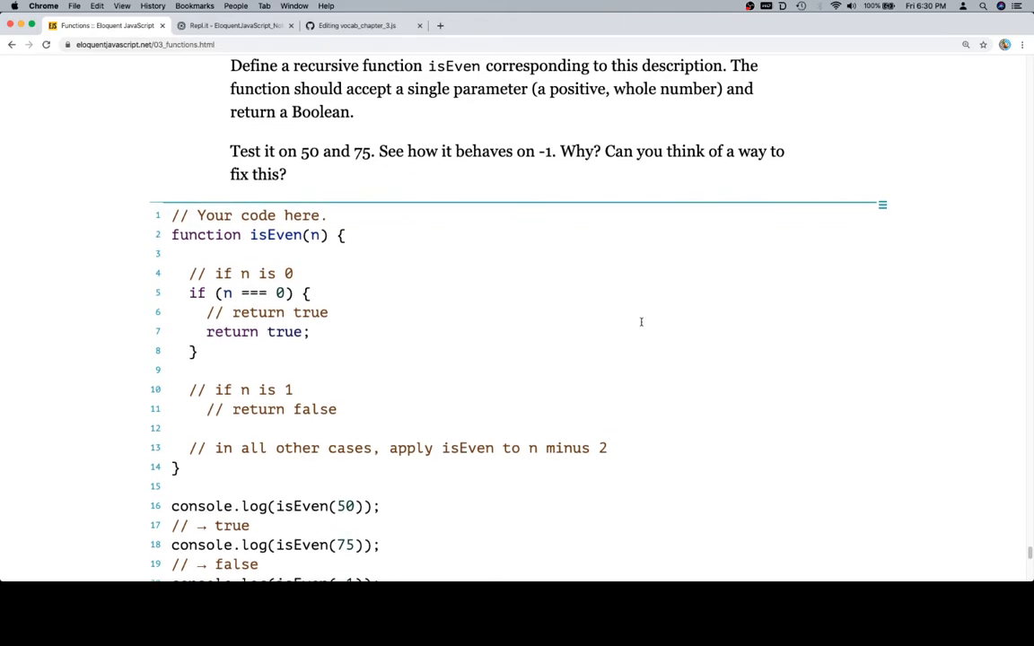
left_click(190, 370)
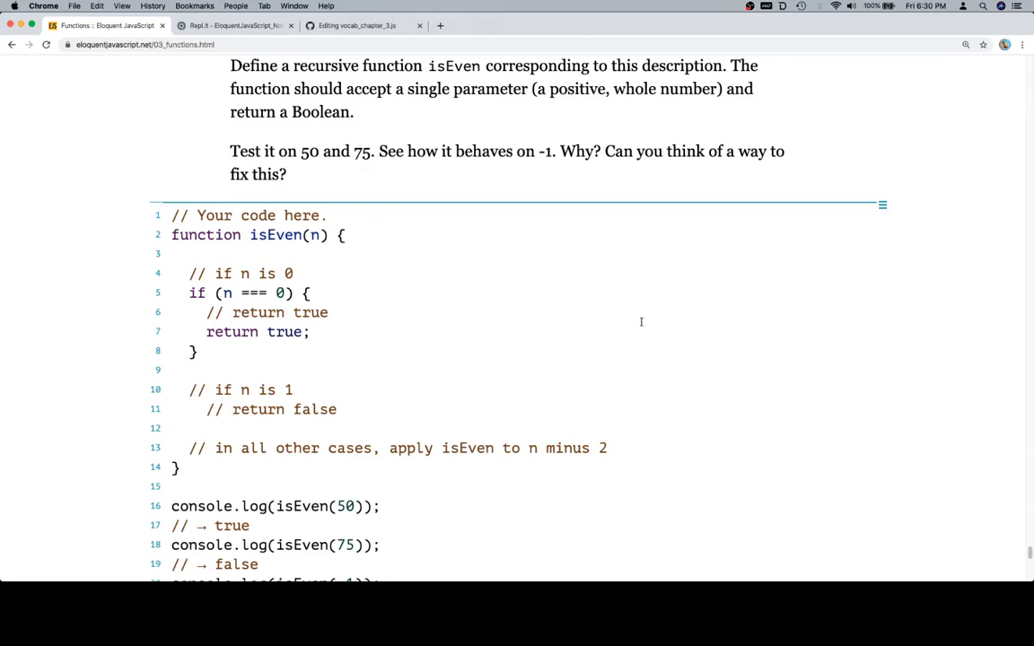
left_click(295, 389)
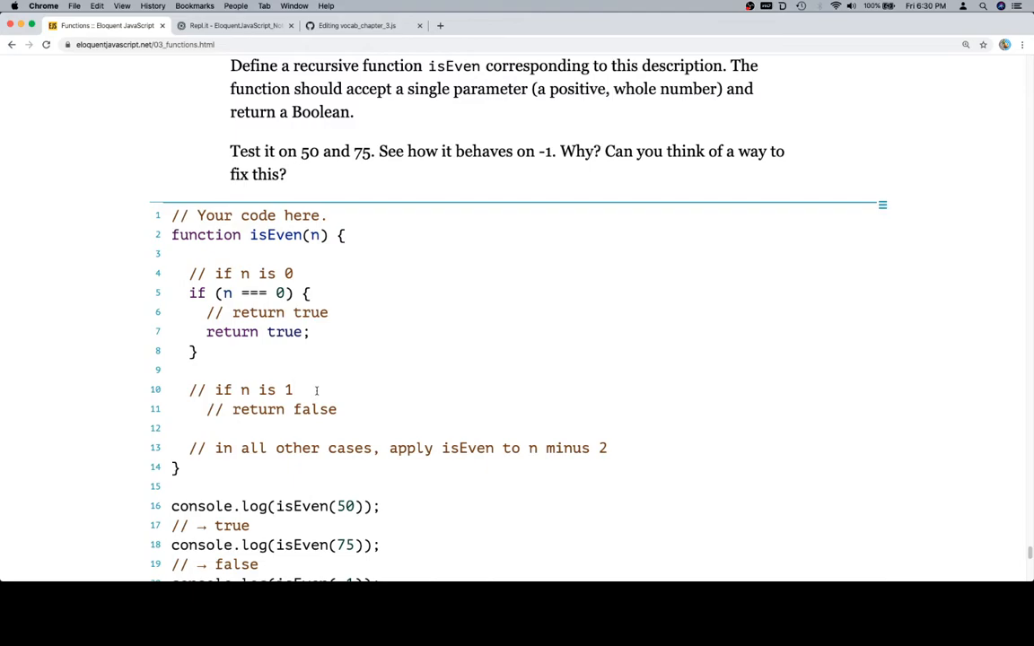
Code the one case as if (n === 1) { return false; } and start a line for the recursive case
type("if (n === 1) {")
type("}")
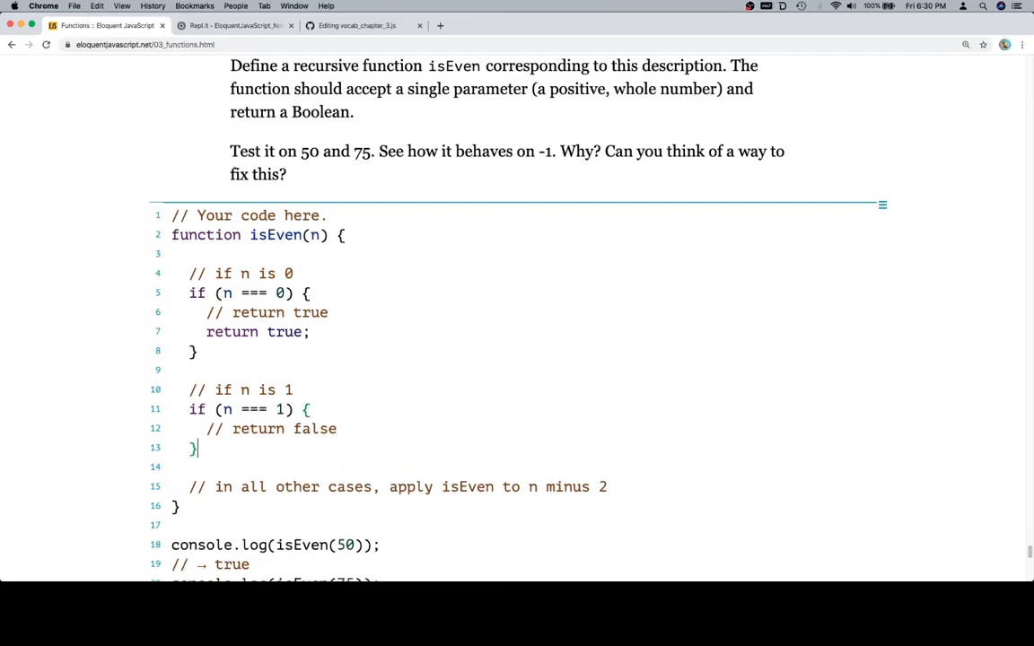
type("return f")
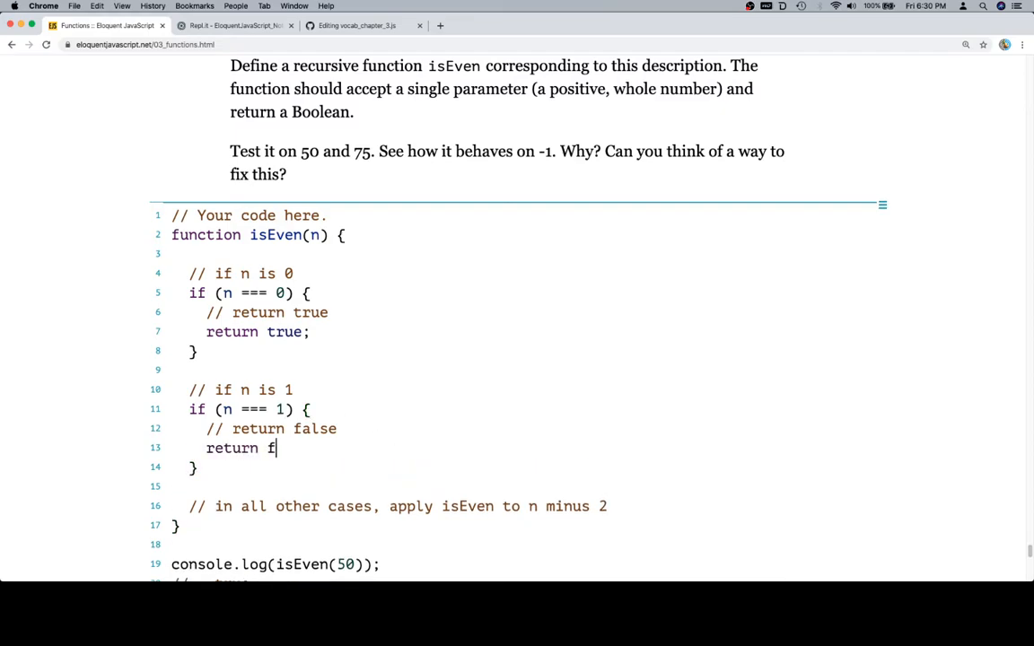
type("alse;")
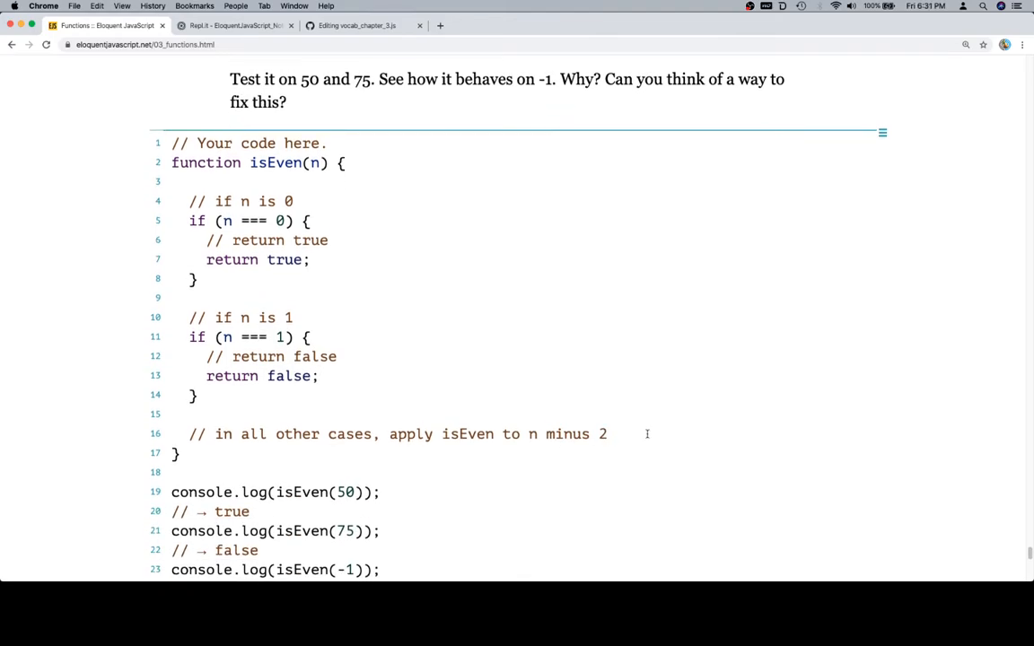
key("Return")
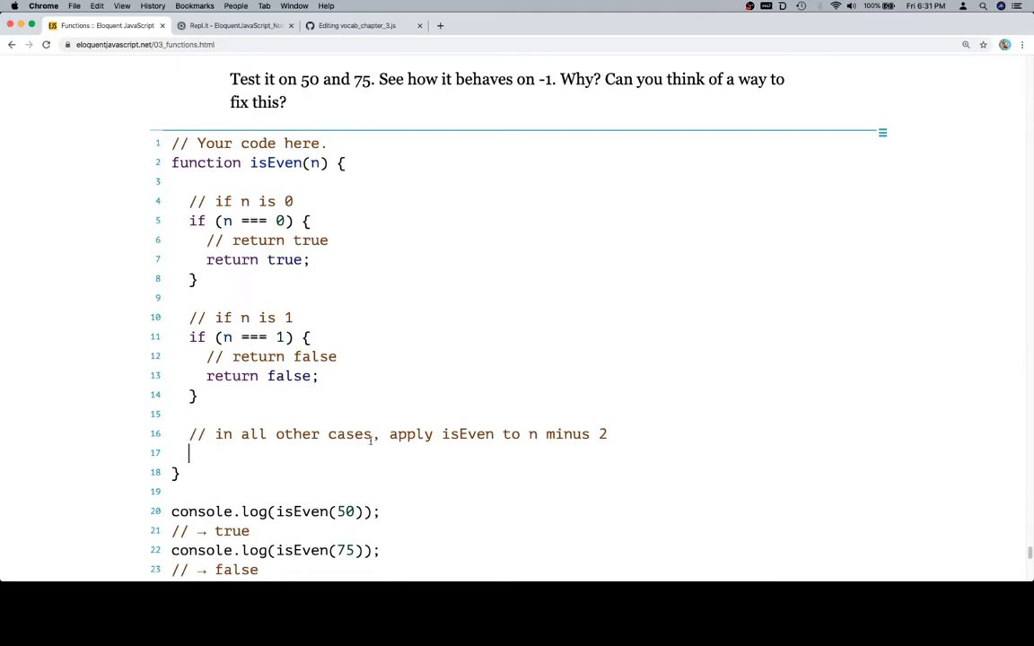
Write the recursive call isEven(n - 2); under the other-cases comment
type("isEven(n")
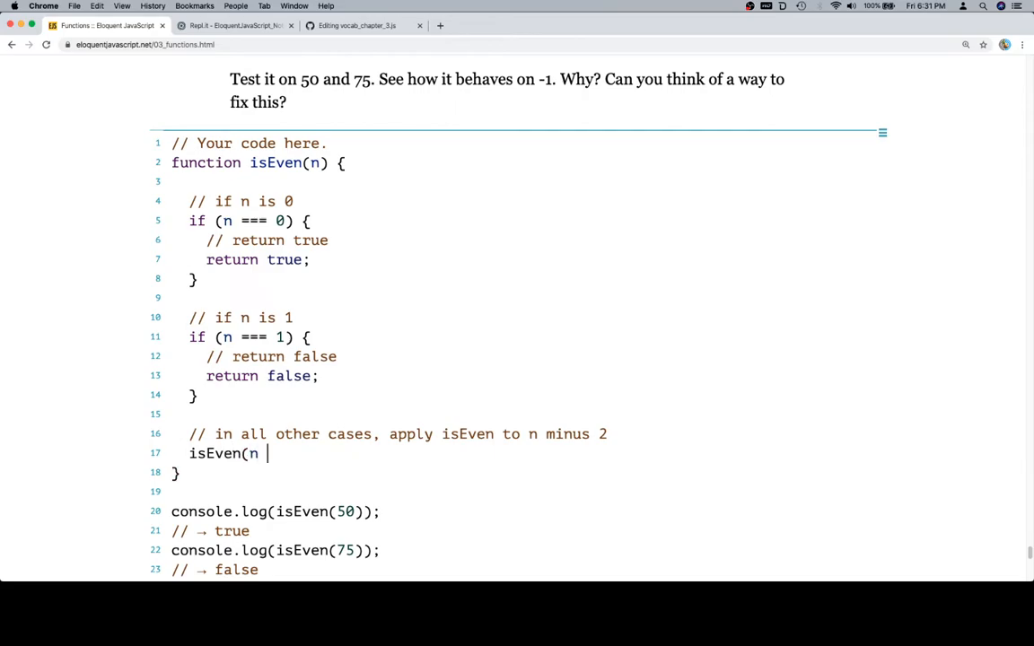
type("- 2);")
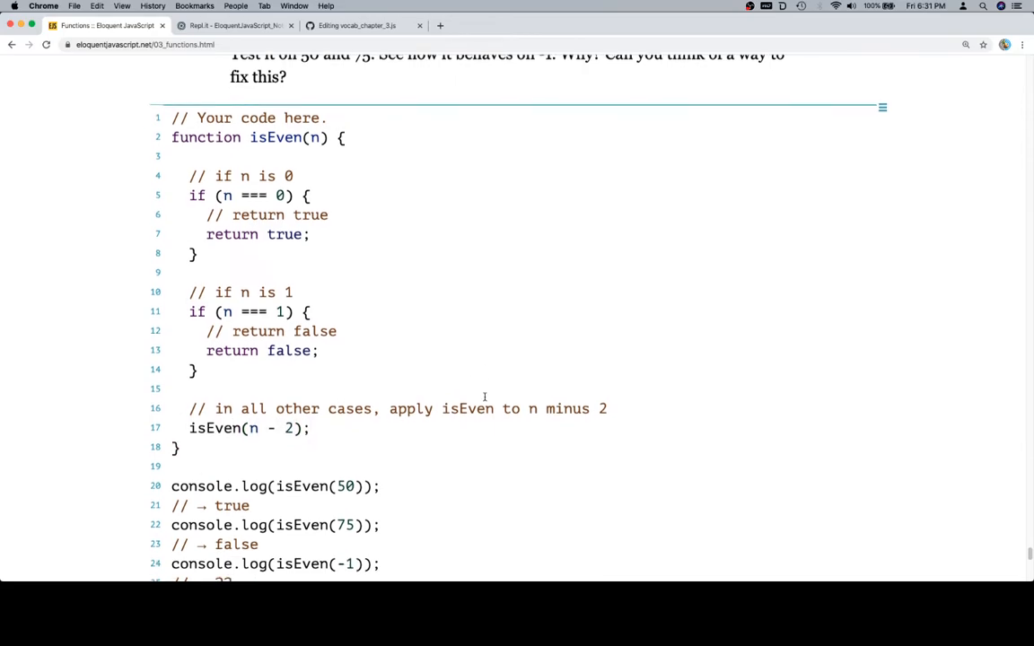
scroll("up", 3)
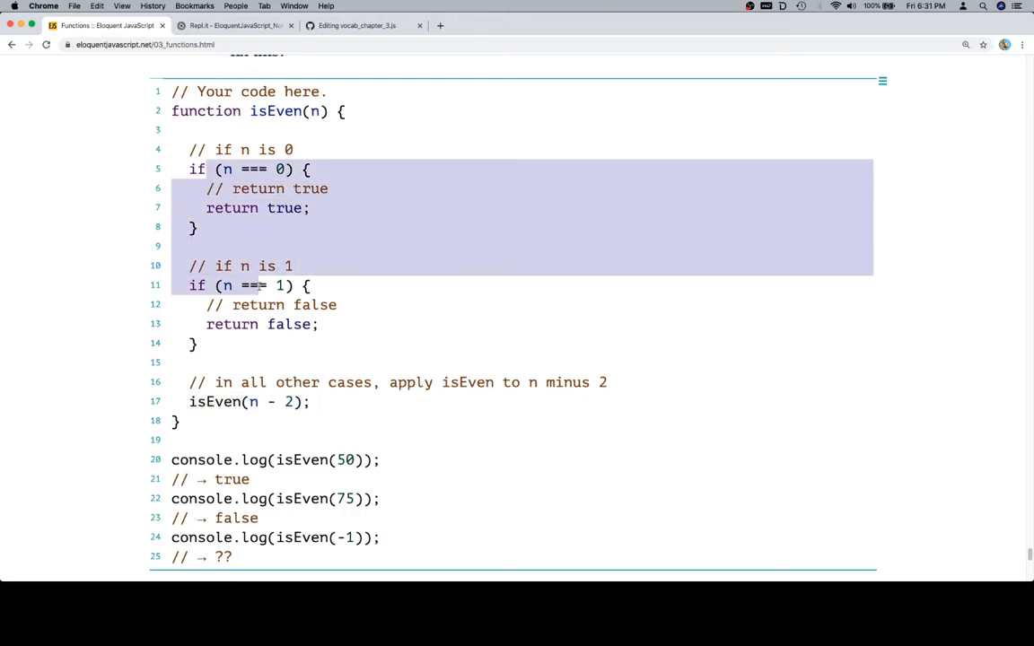
left_click(337, 402)
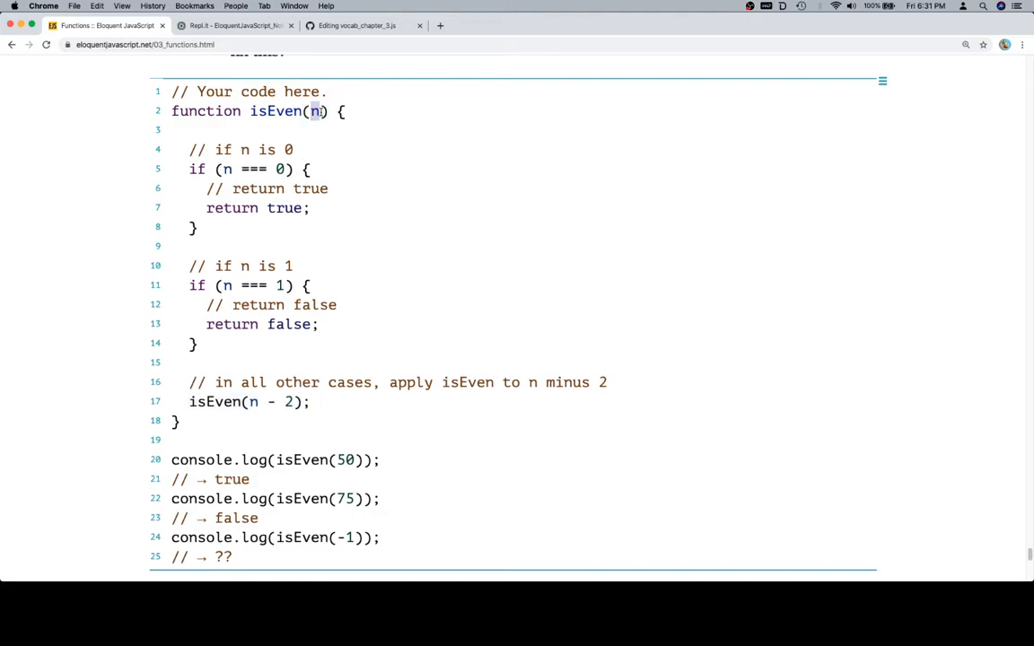
mouse_move(359, 233)
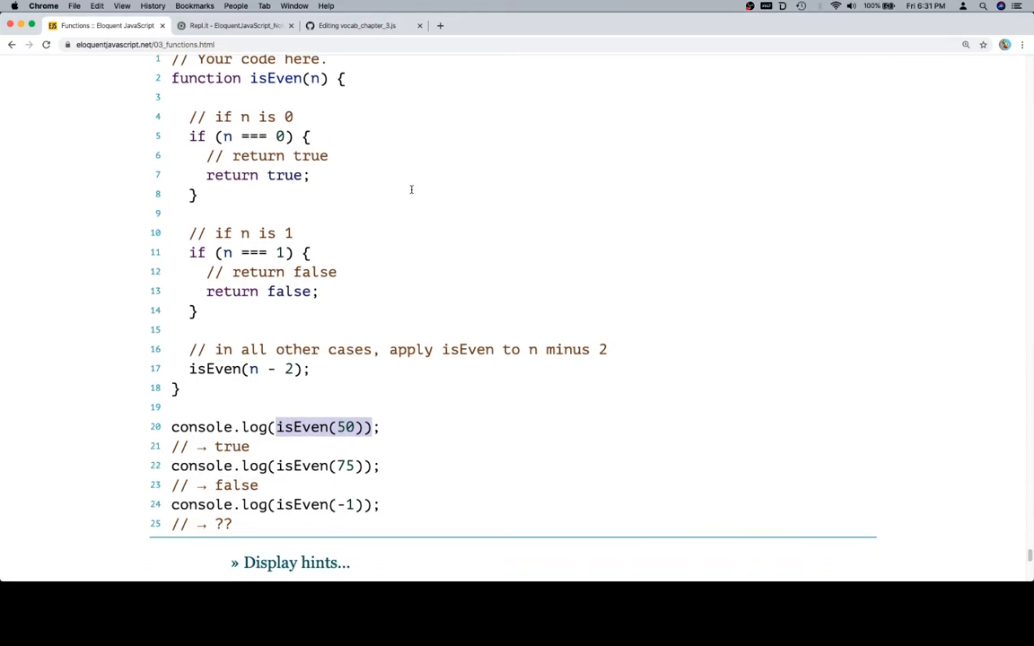
Comment out the console.log(isEven(-1)) test with //
scroll("down", 3)
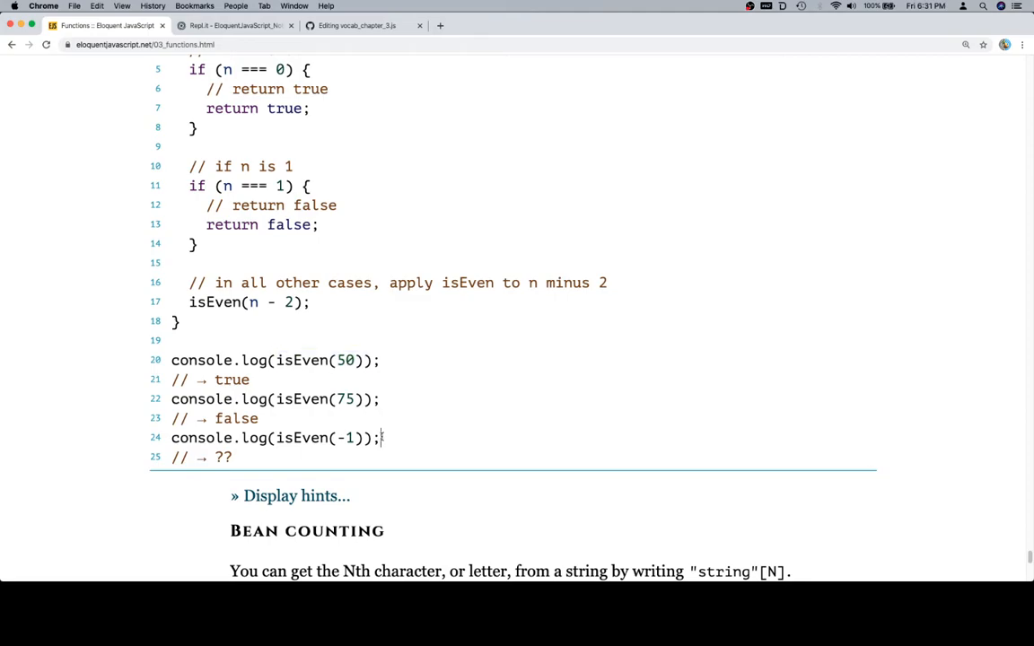
type("//")
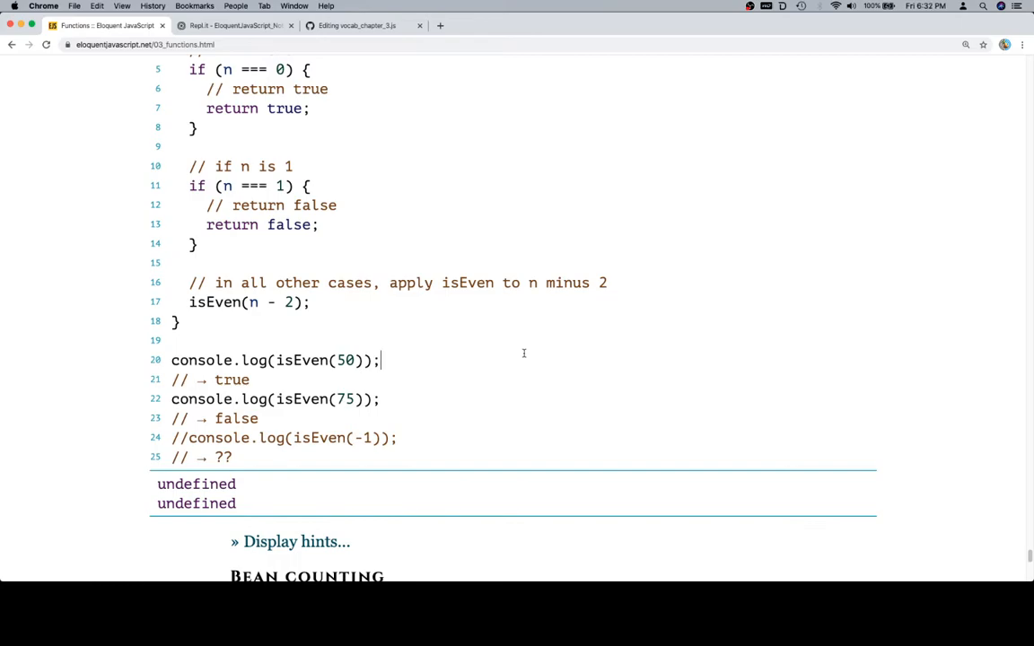
scroll("up", 3)
type("return ")
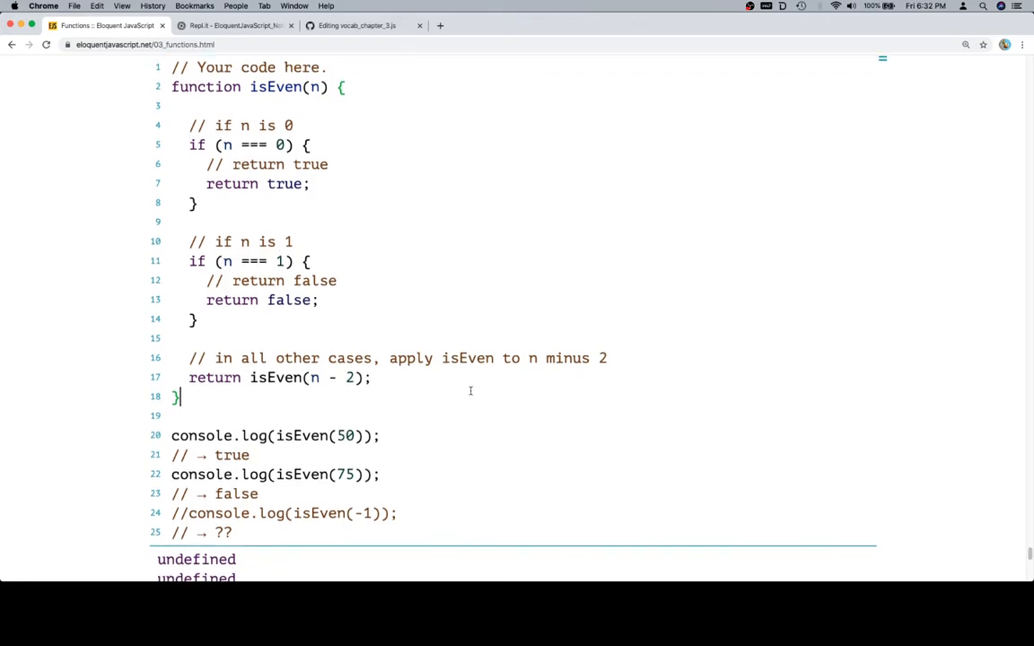
Review the true and false output for isEven(50) and isEven(75)
scroll("down", 3)
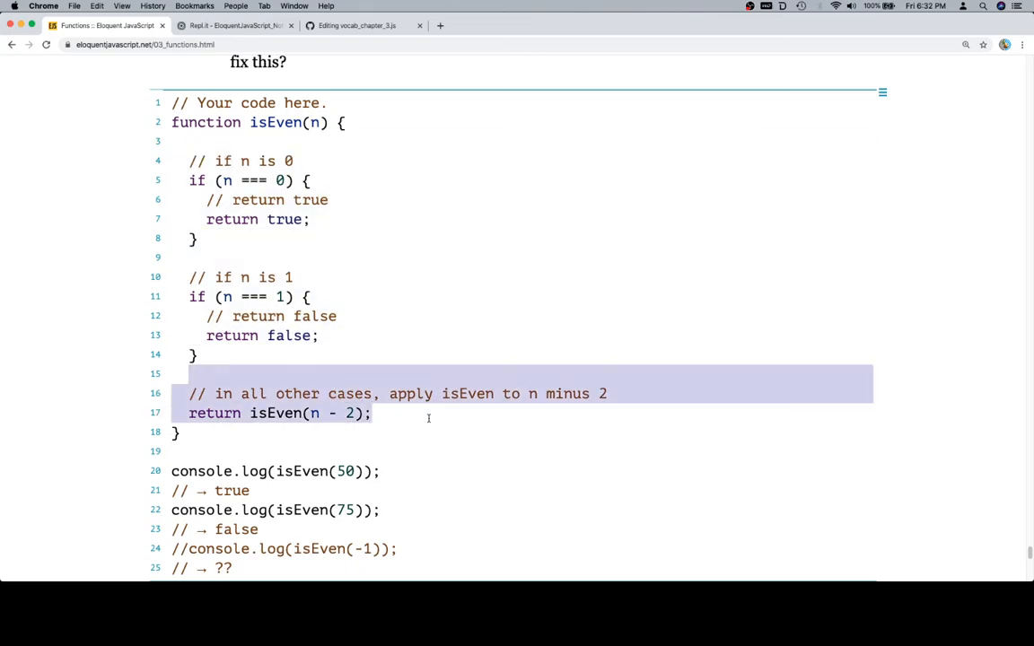
scroll("down", 3)
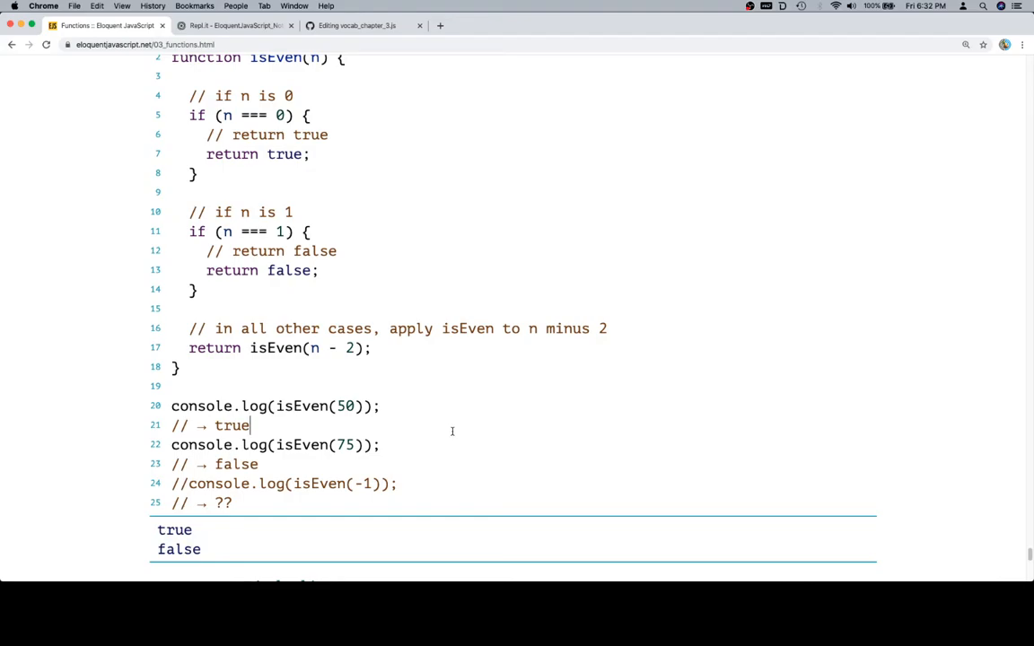
scroll("up", 3)
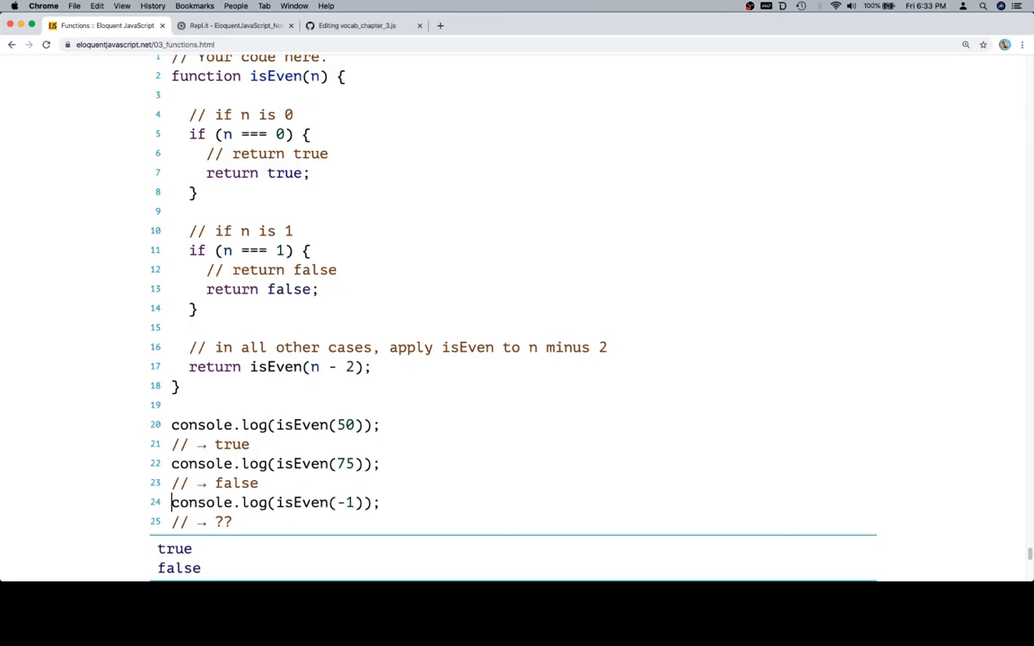
Scroll through the output showing the RangeError, maximum call stack size exceeded
scroll("down", 3)
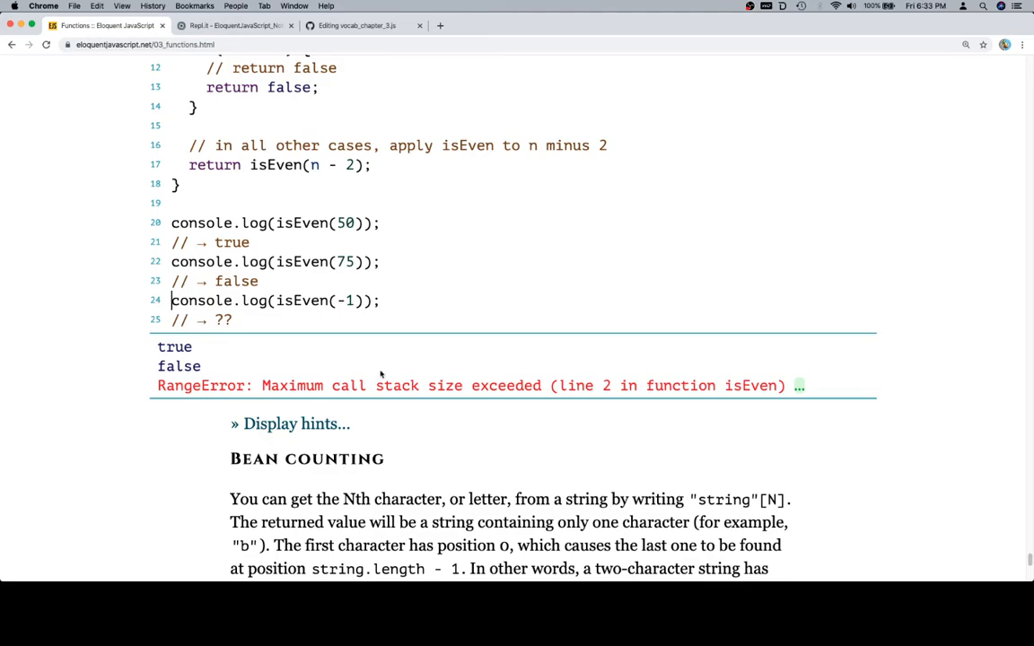
scroll("up", 3)
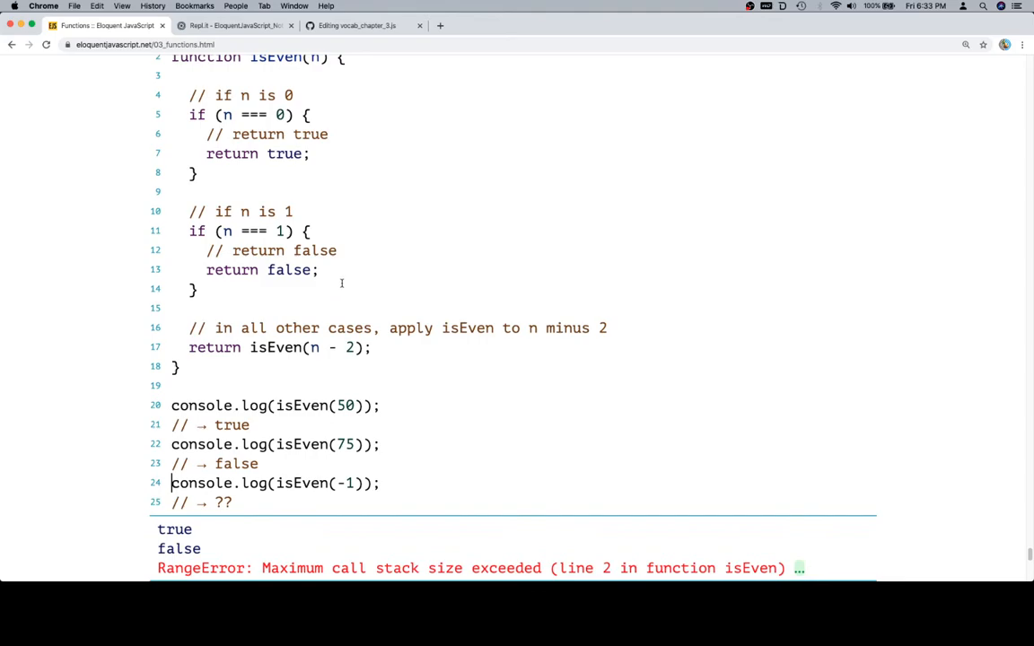
scroll("up", 3)
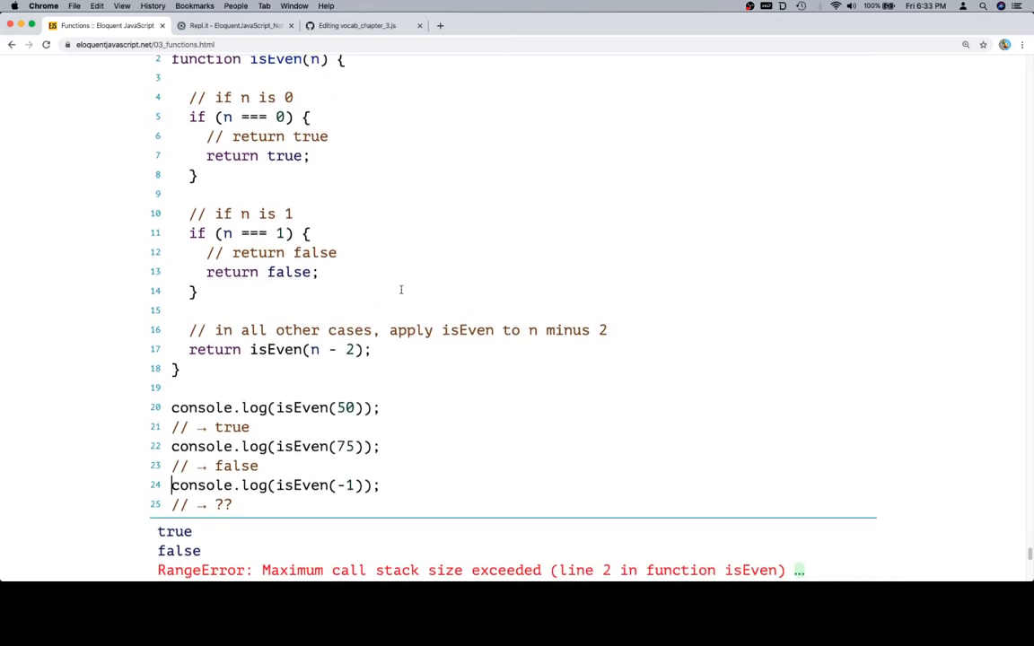
scroll("down", 3)
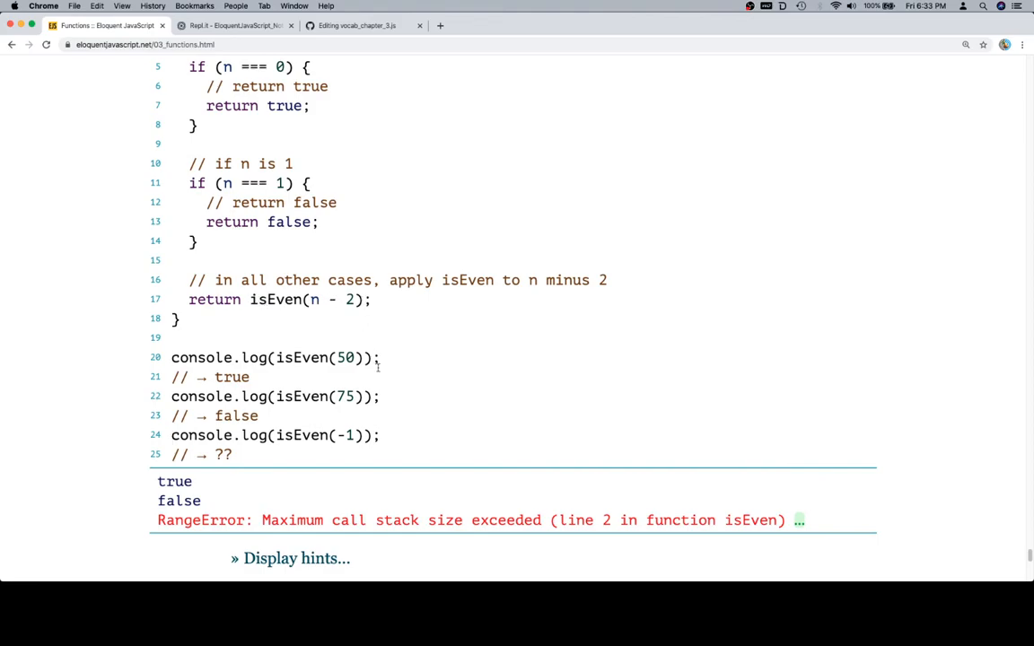
mouse_move(384, 384)
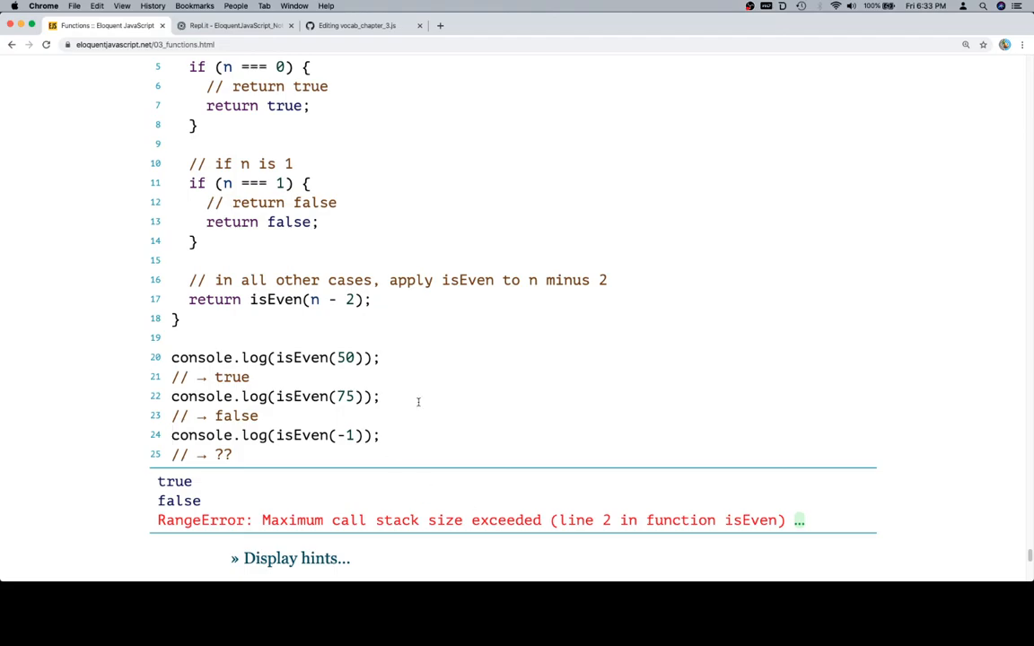
Open isEven with an if (n < 0) block and comments about negative input
scroll("up", 3)
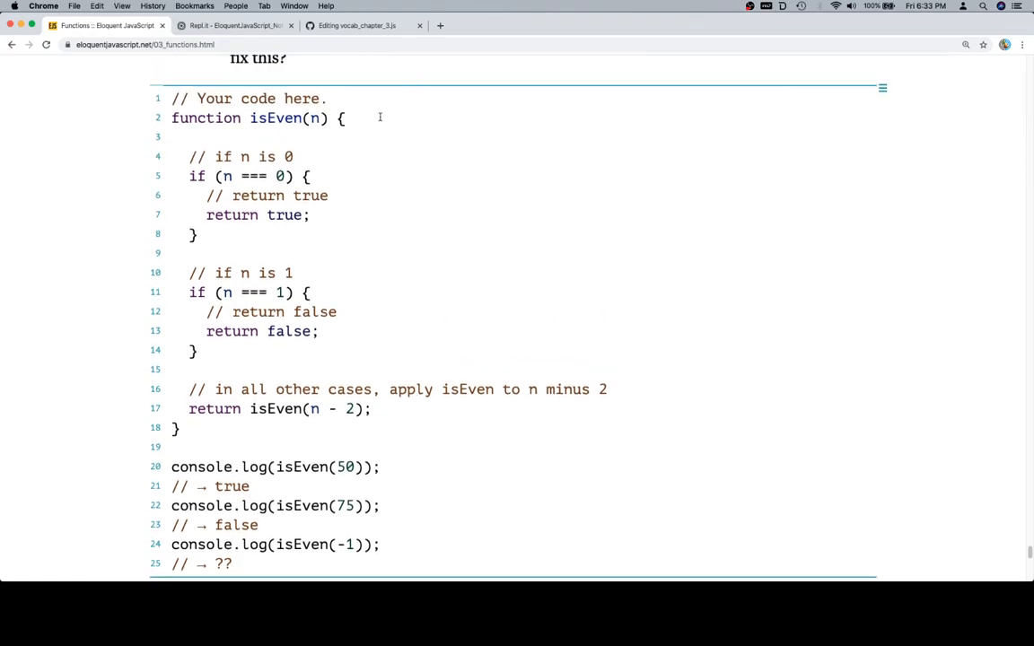
key("Return")
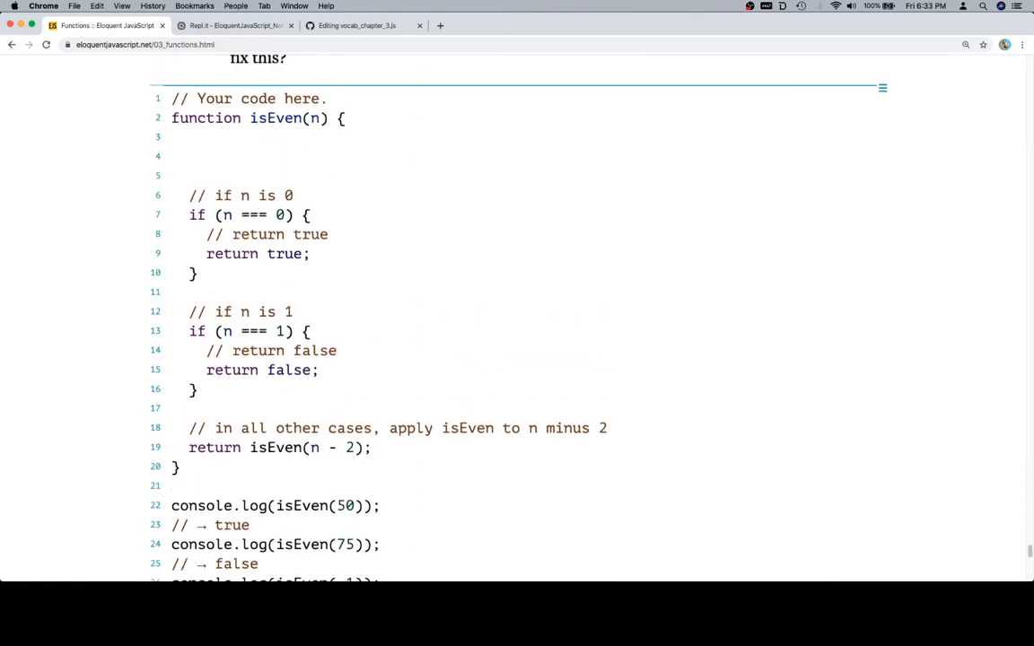
type("// what")
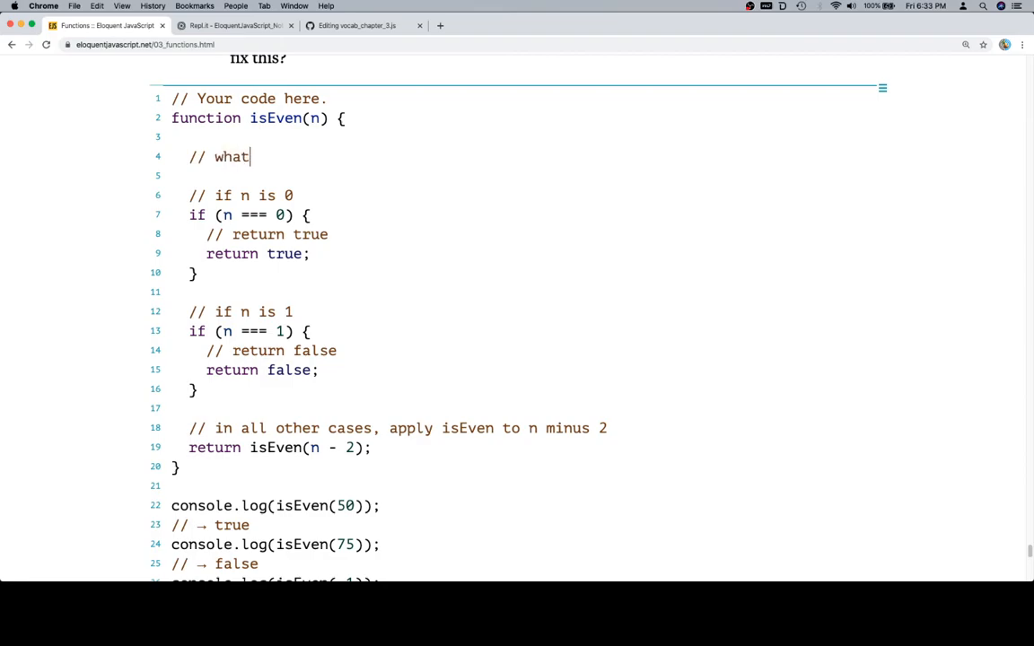
type("if the input is")
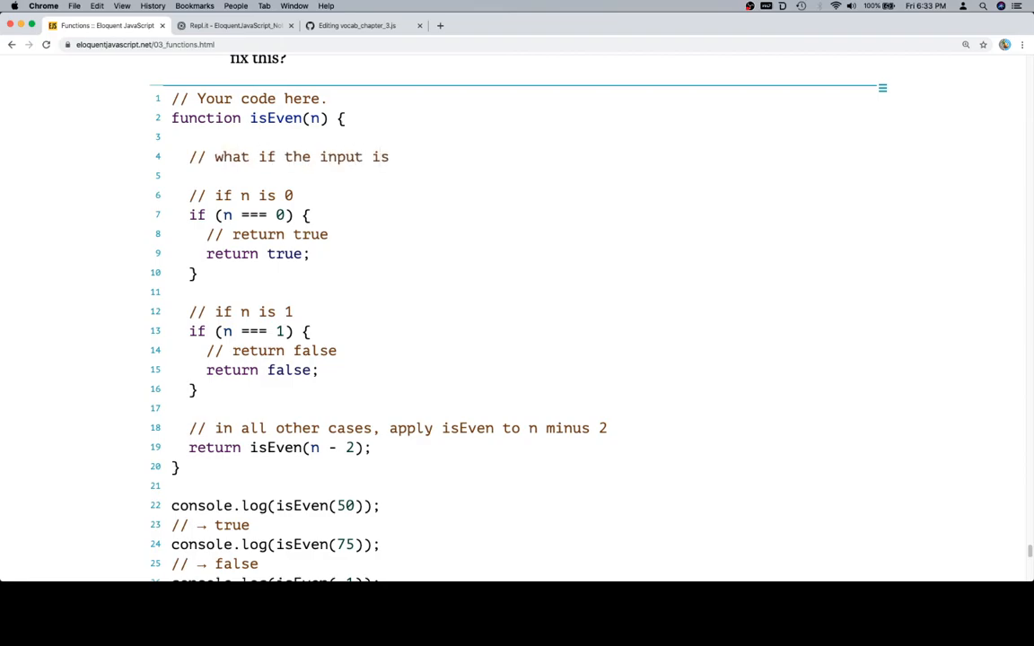
type("negative")
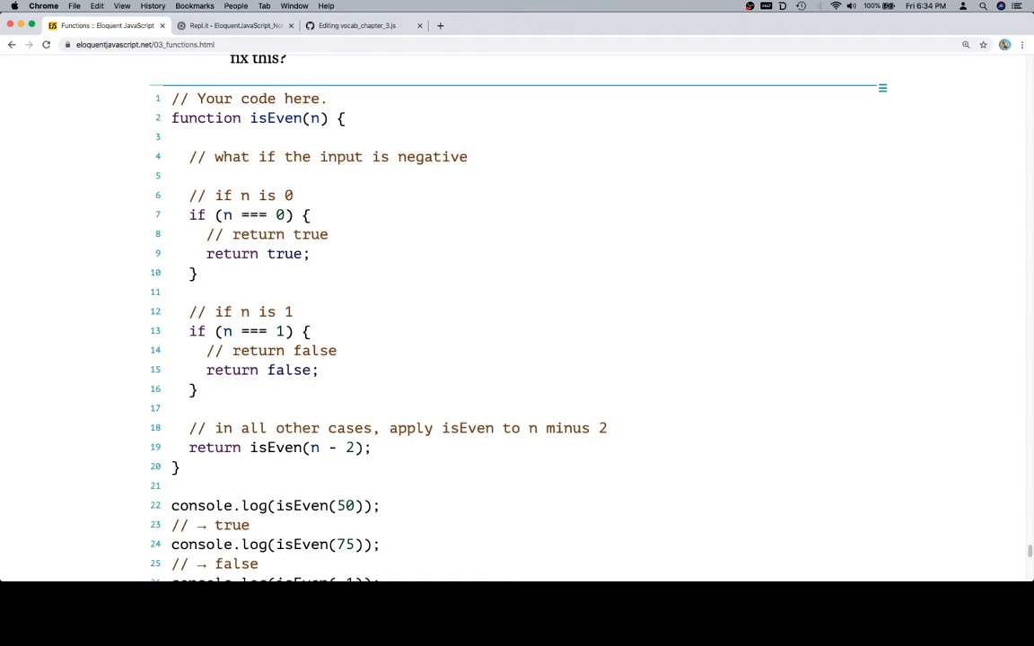
type("if (")
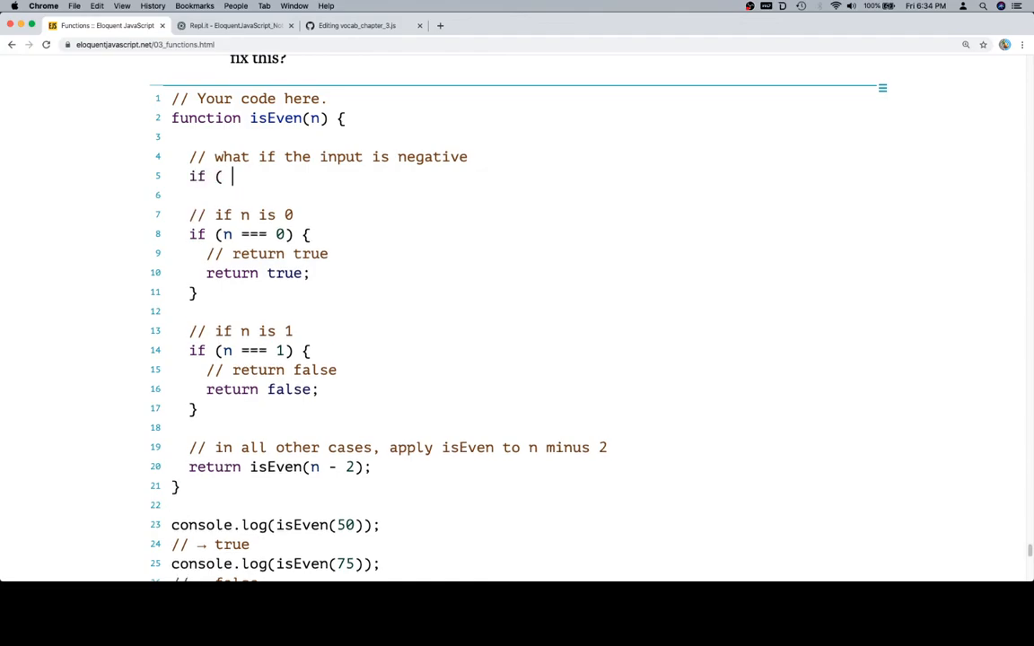
type("n < 0;")
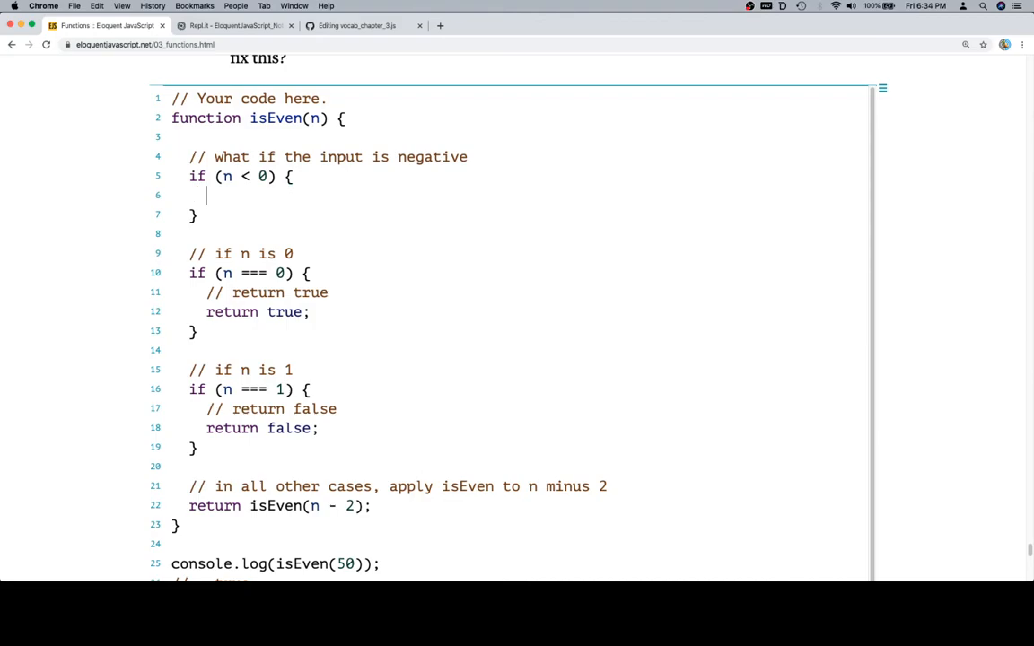
type("//")
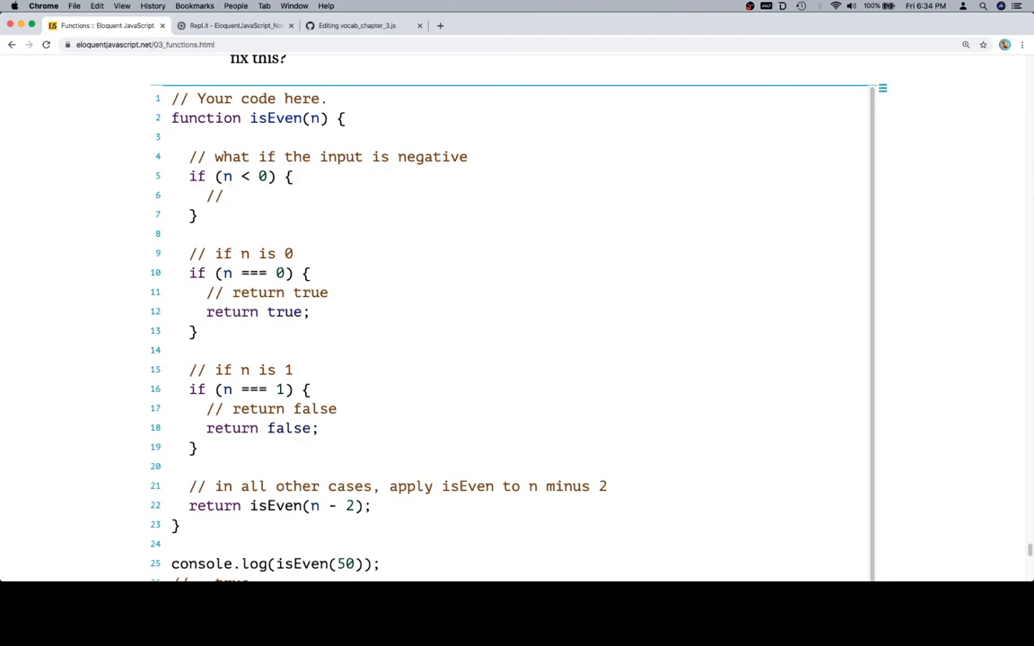
type("make n not neg")
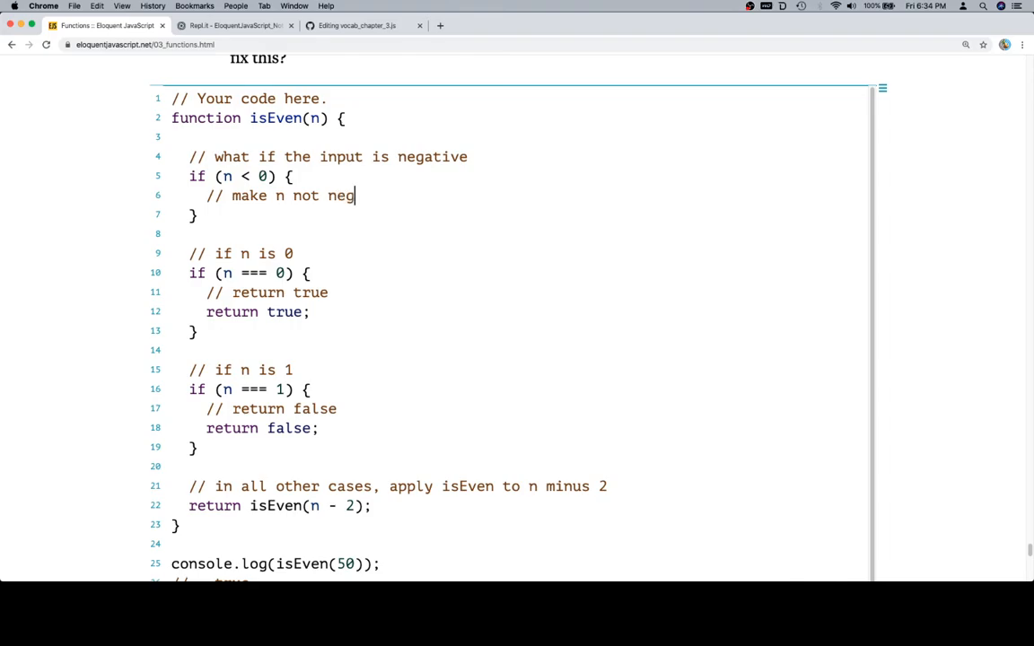
type("ative")
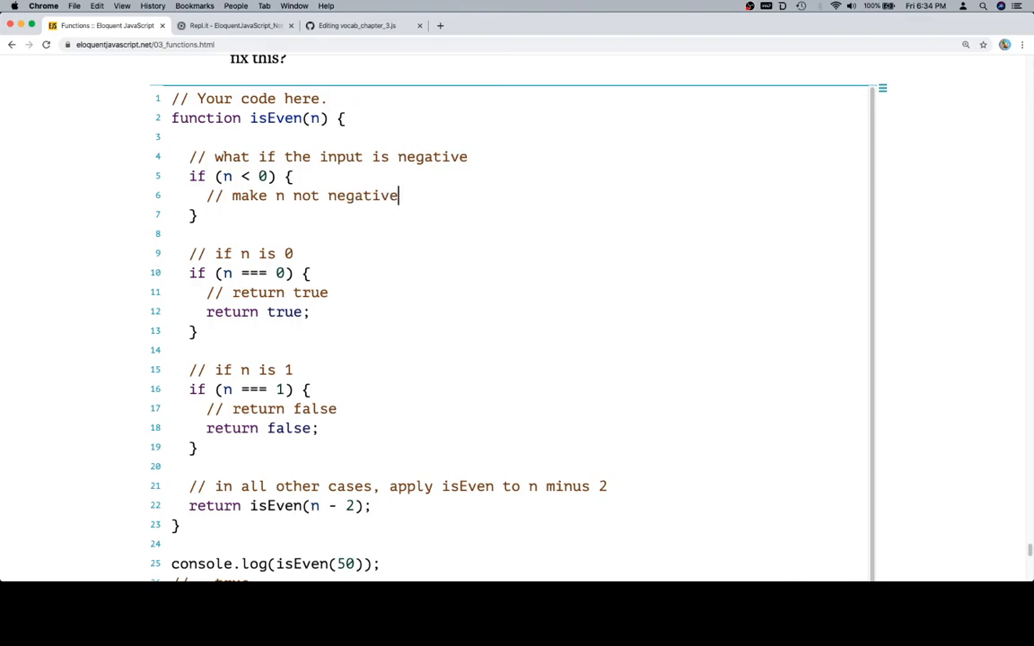
Inside the guard, set n = Math.abs(n); replacing the first attempt n = -n
key("Return")
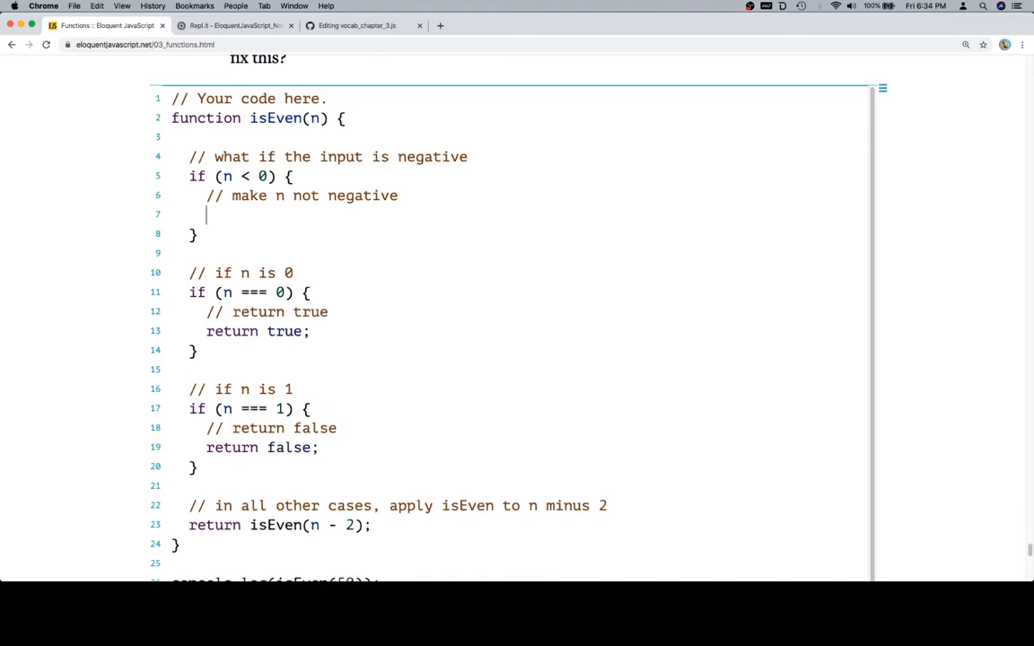
type("n =")
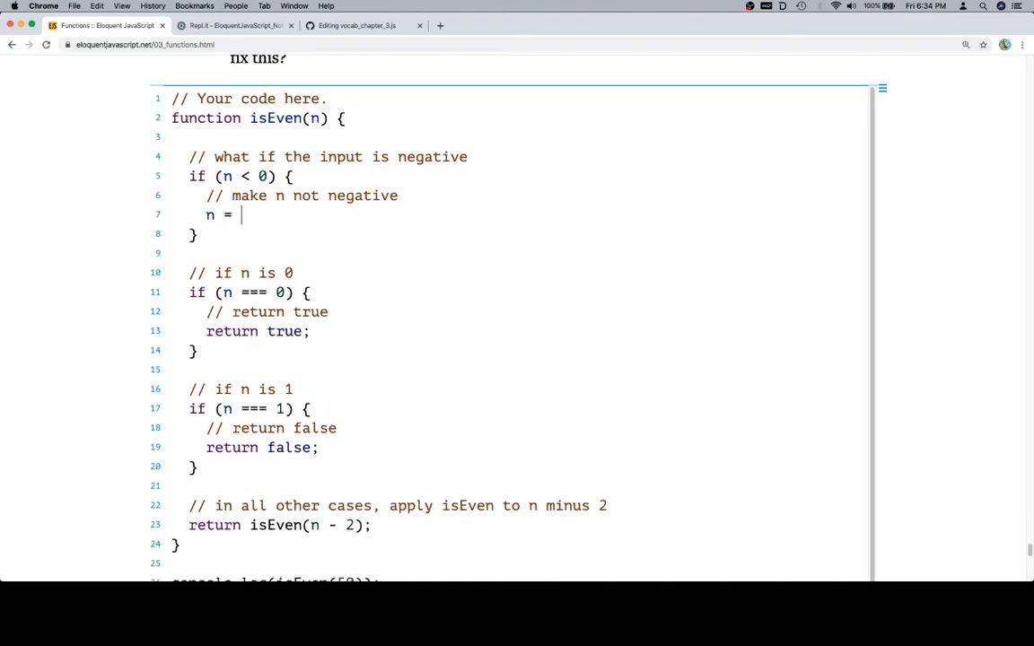
type("-n")
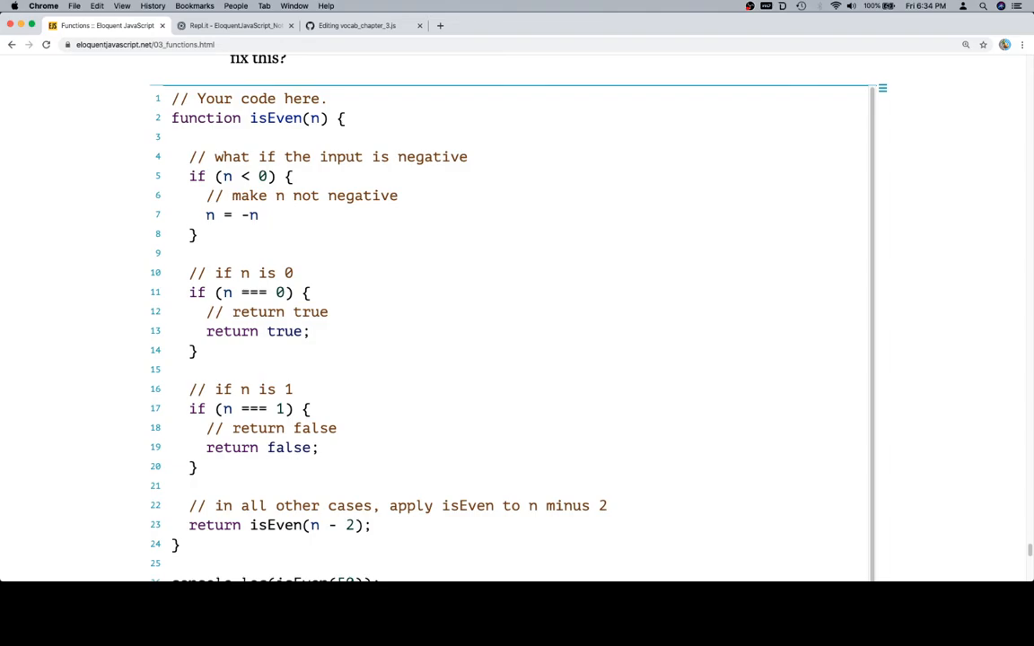
key("Backspace")
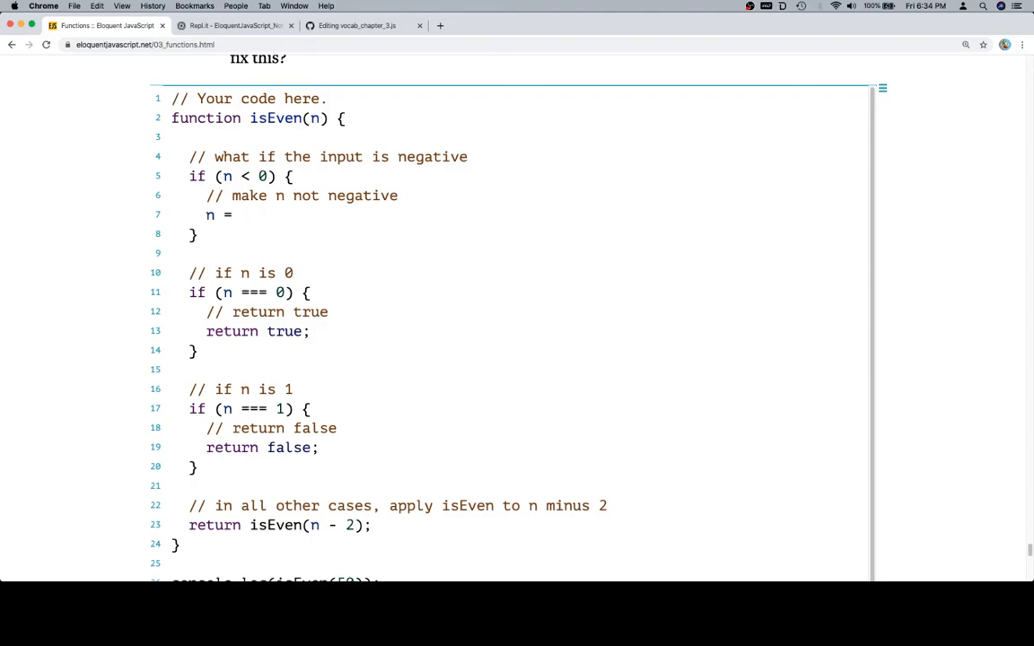
type("Math.abs")
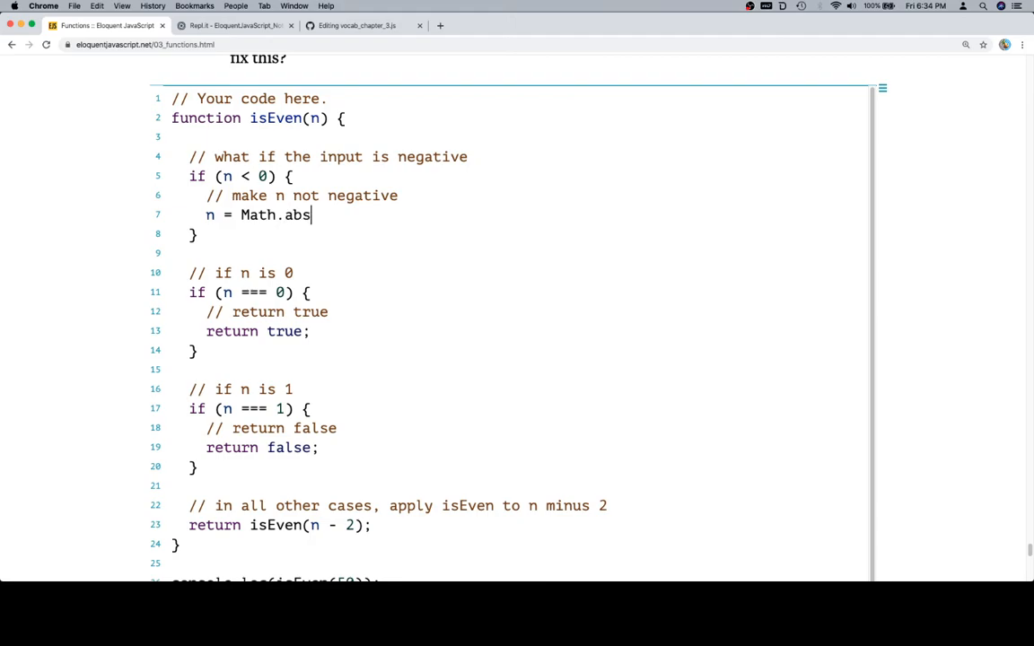
type("(")
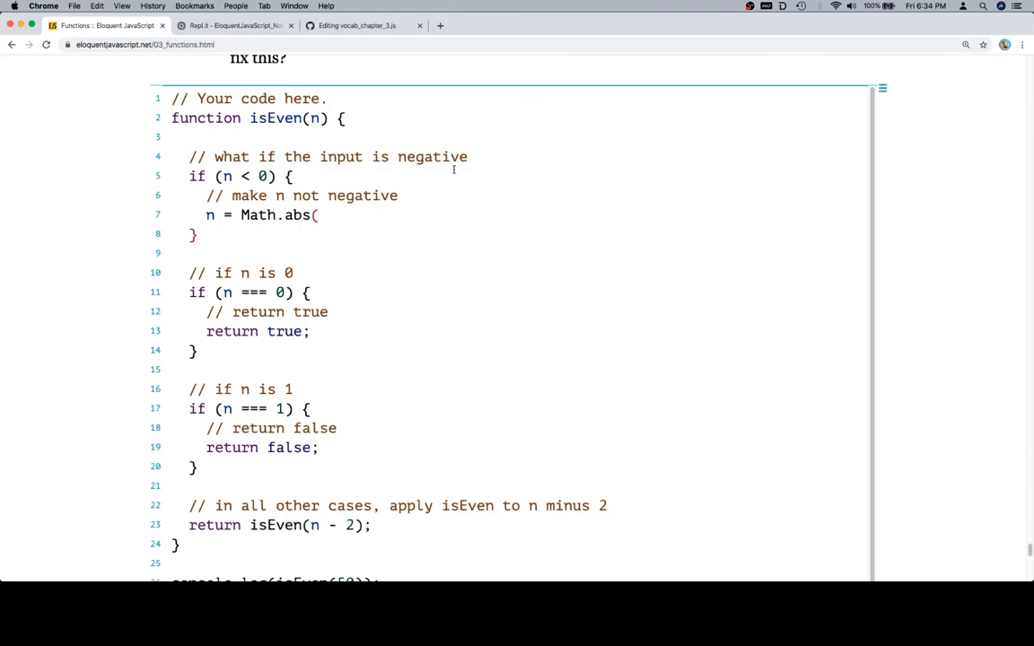
left_click(320, 215)
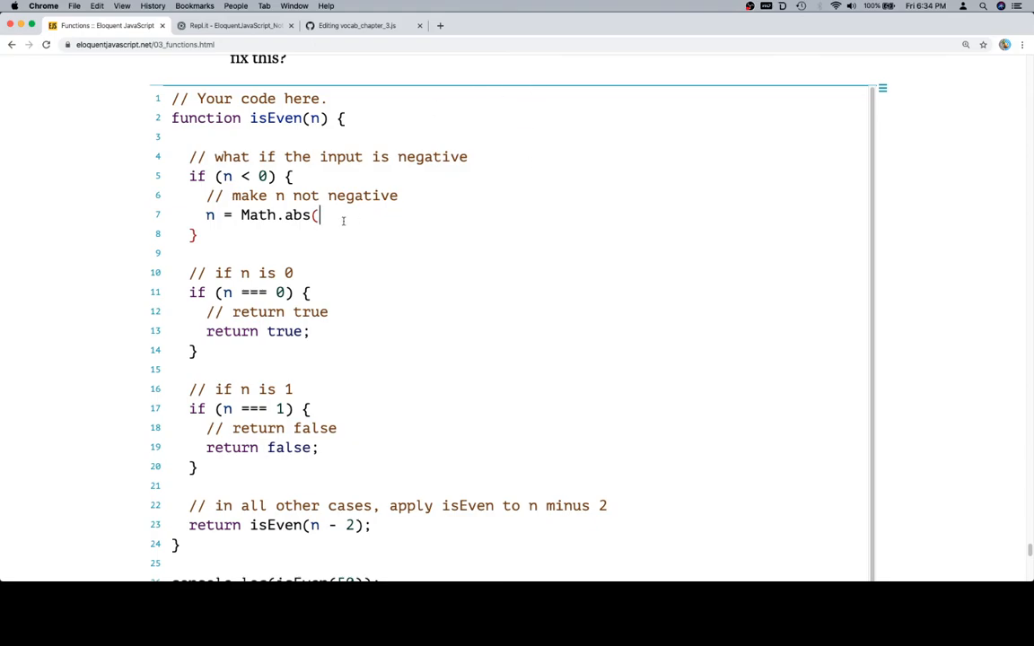
type("n")
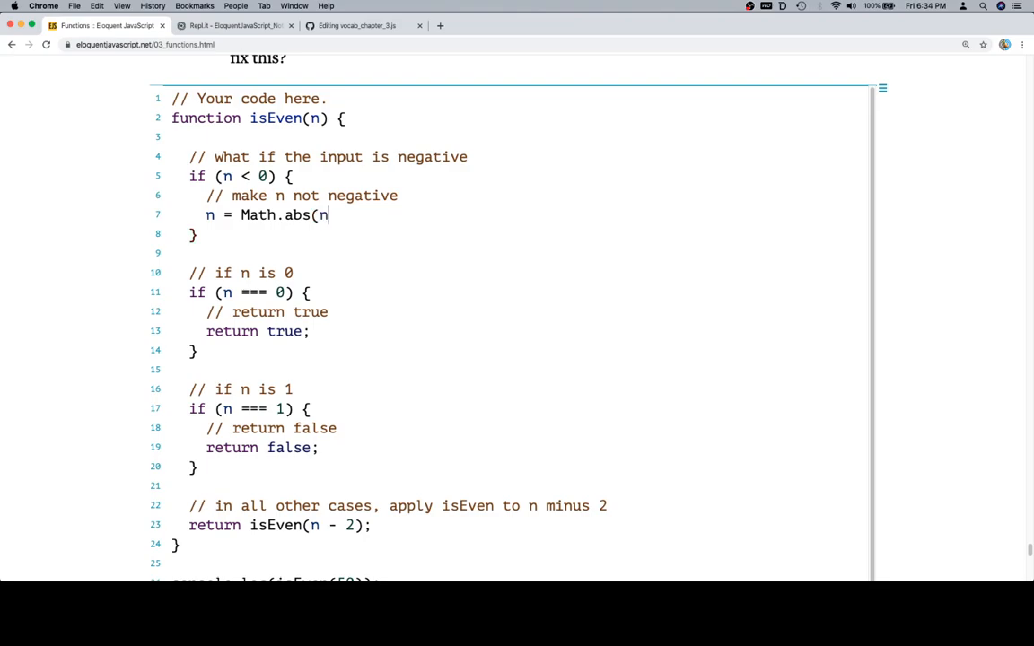
type(");")
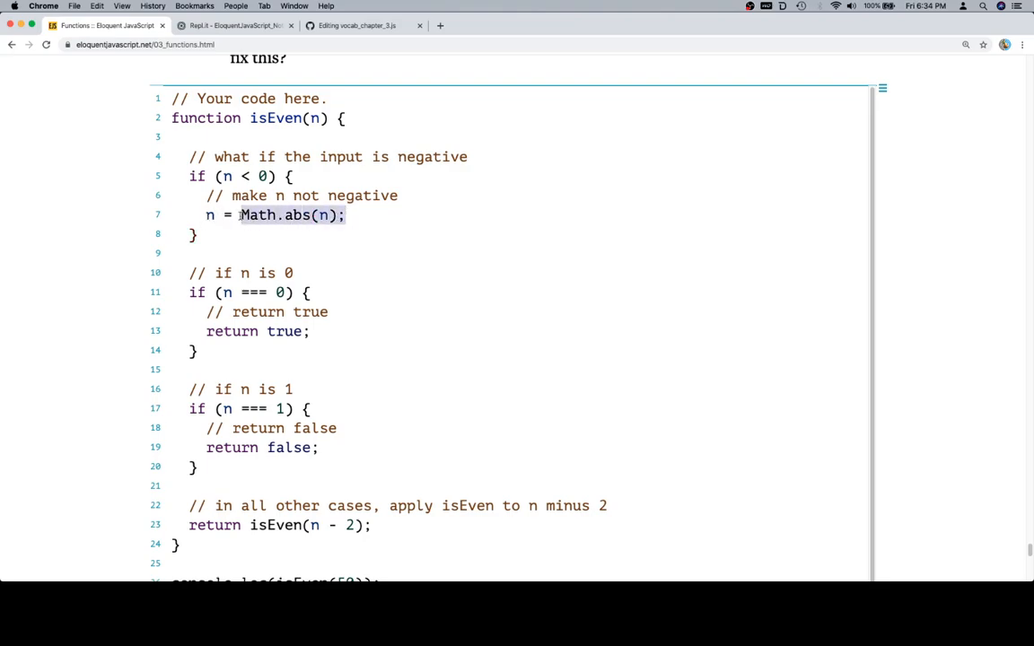
scroll("down", 3)
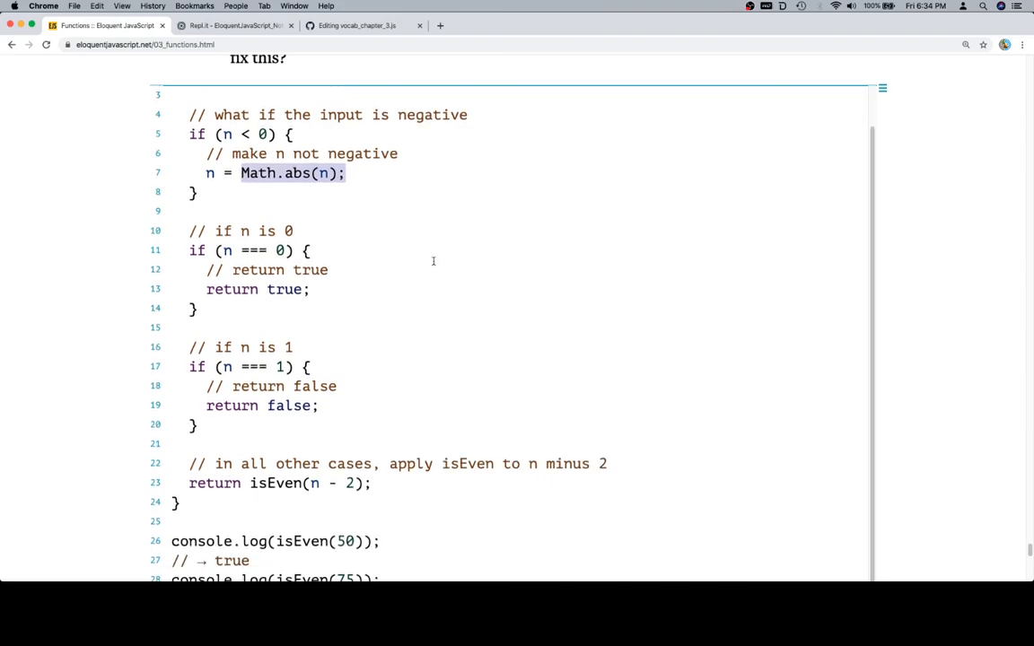
Change the test call to isEven(-14) and run it so the output reads true
scroll("down", 3)
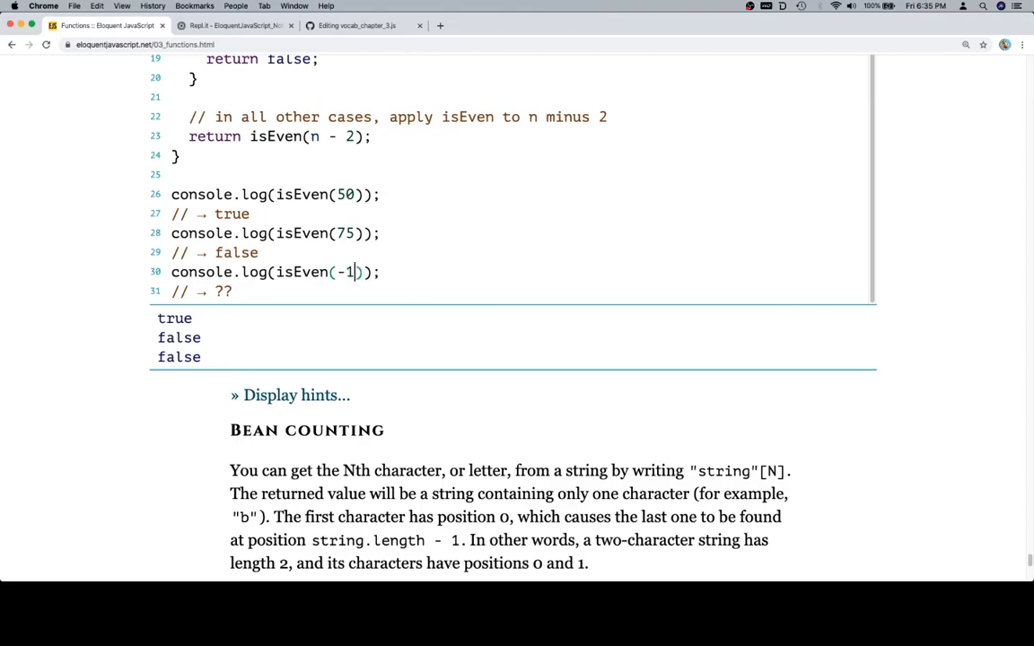
type("4")
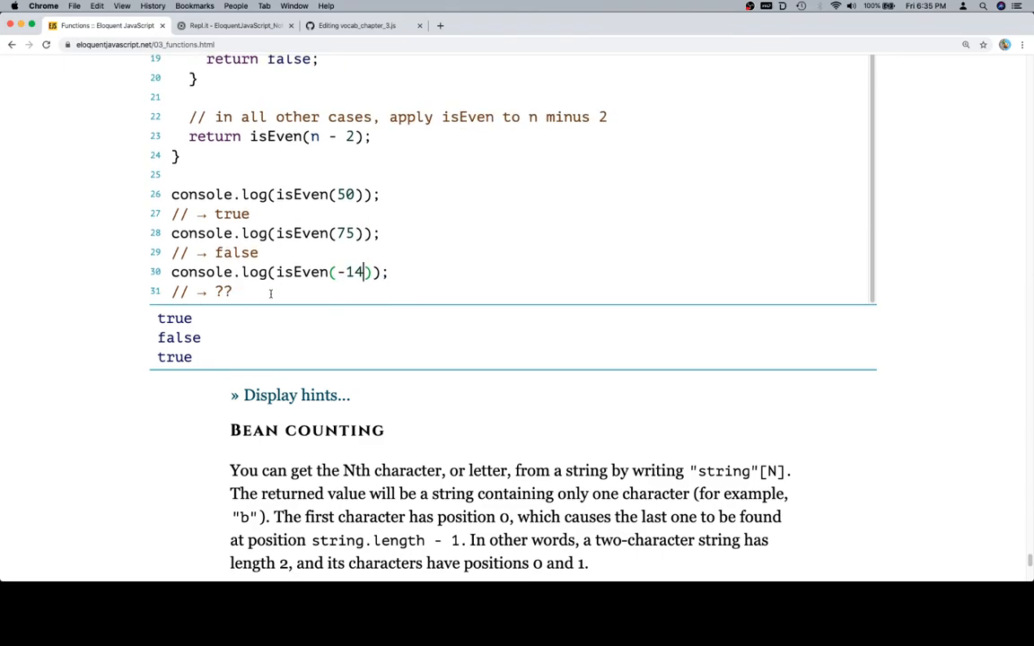
scroll("up", 3)
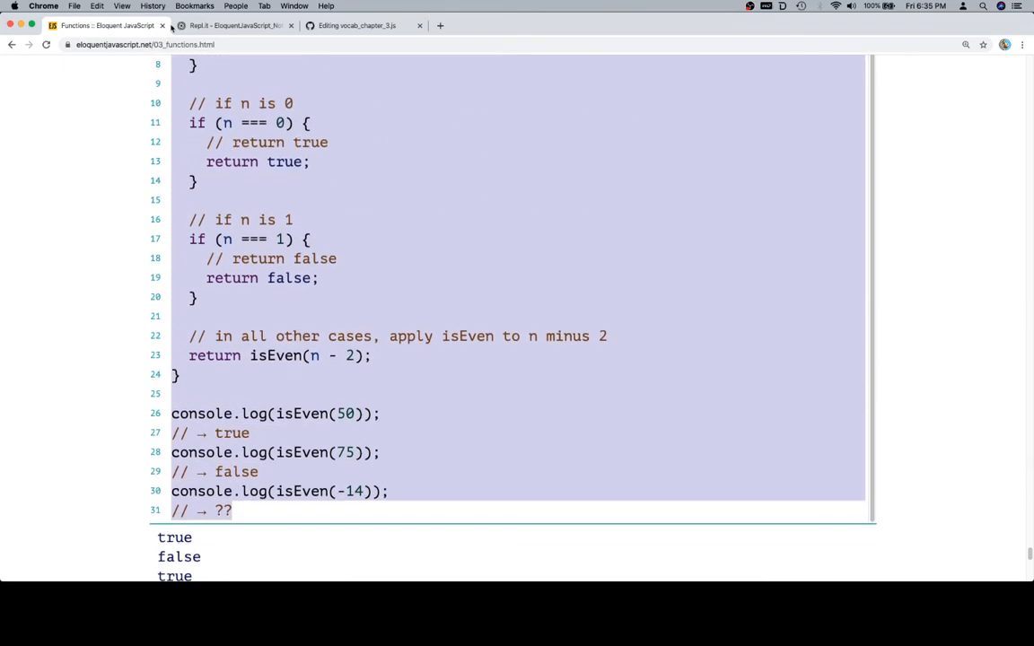
scroll("up", 3)
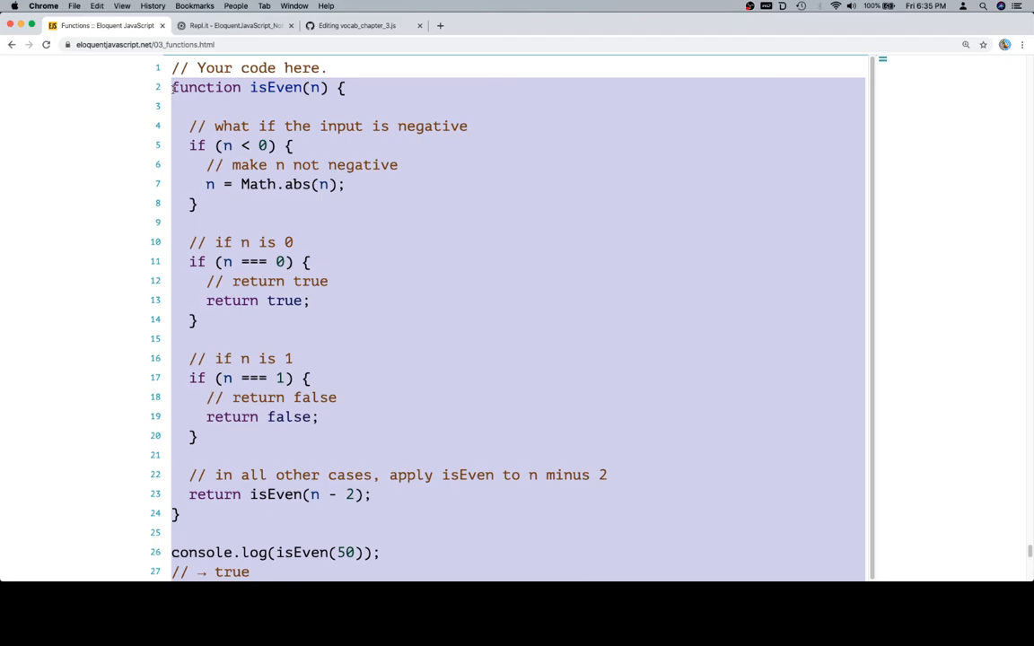
Append a '// Recursion' comment and the isEven solution to the end of vocab_chapter_3.js
left_click(358, 25)
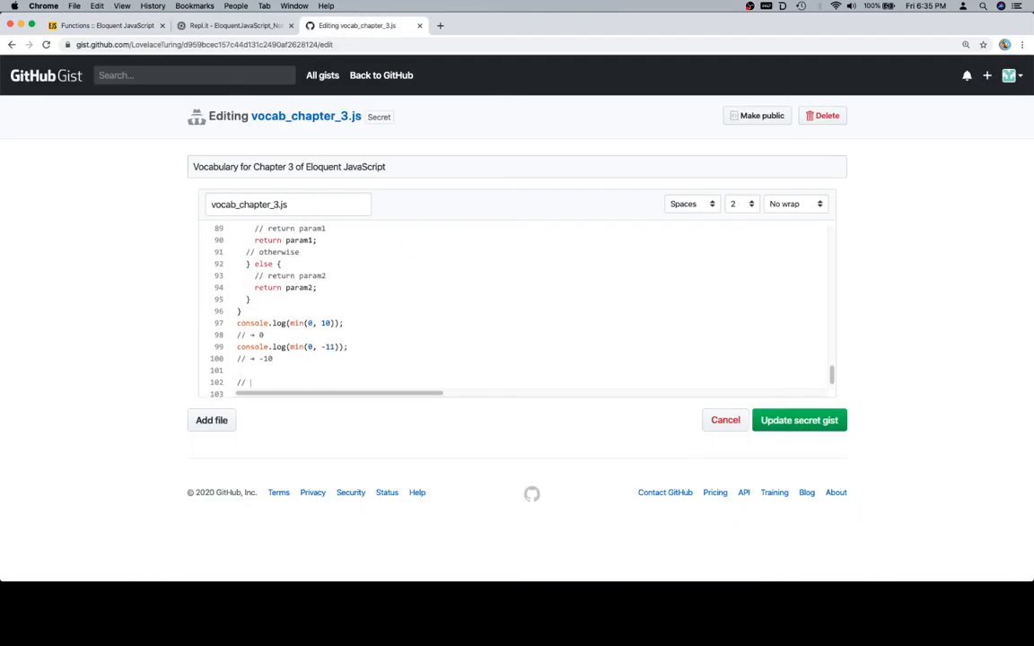
type("Recur")
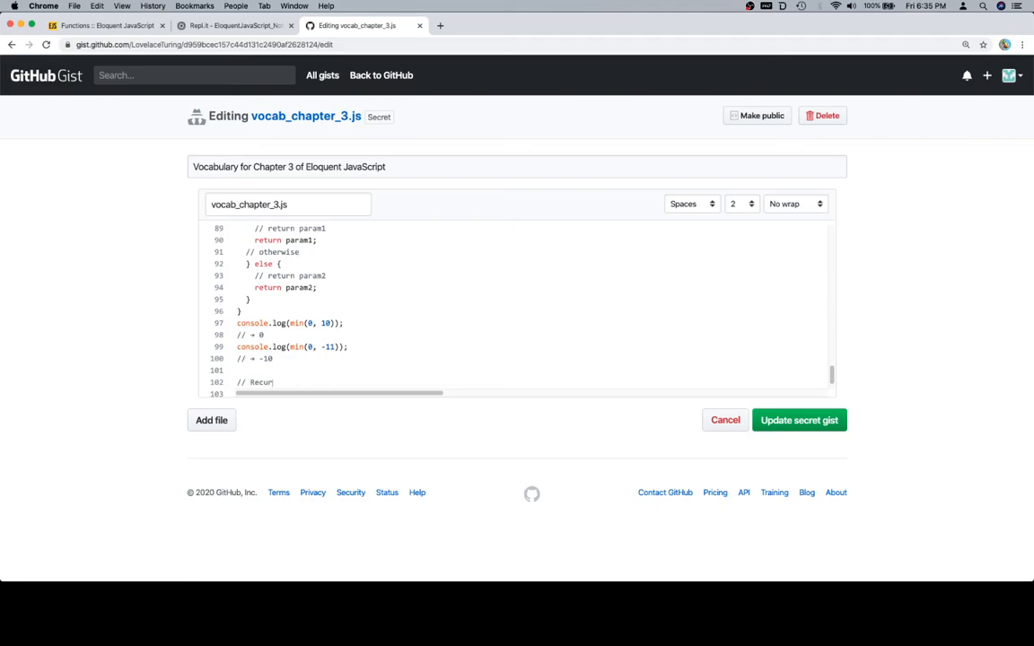
scroll("up", 3)
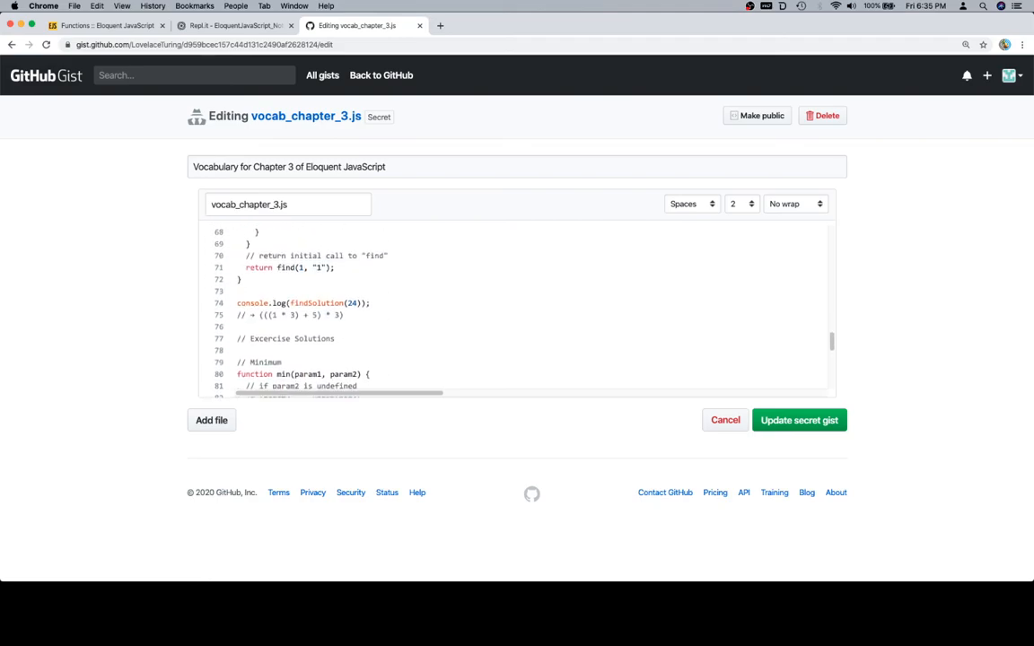
scroll("down", 3)
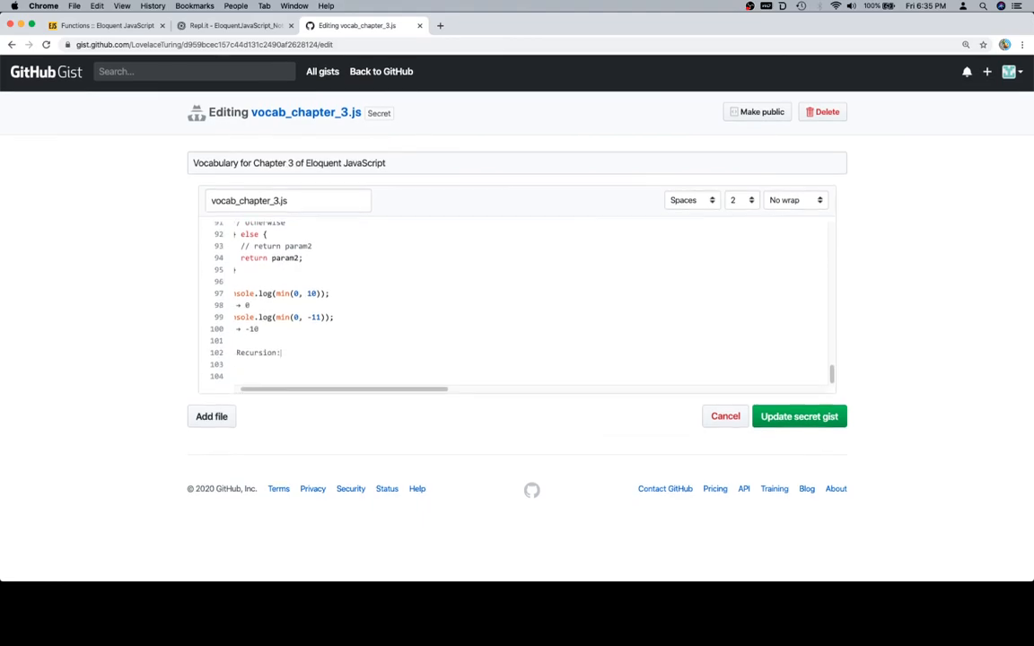
scroll("down", 3)
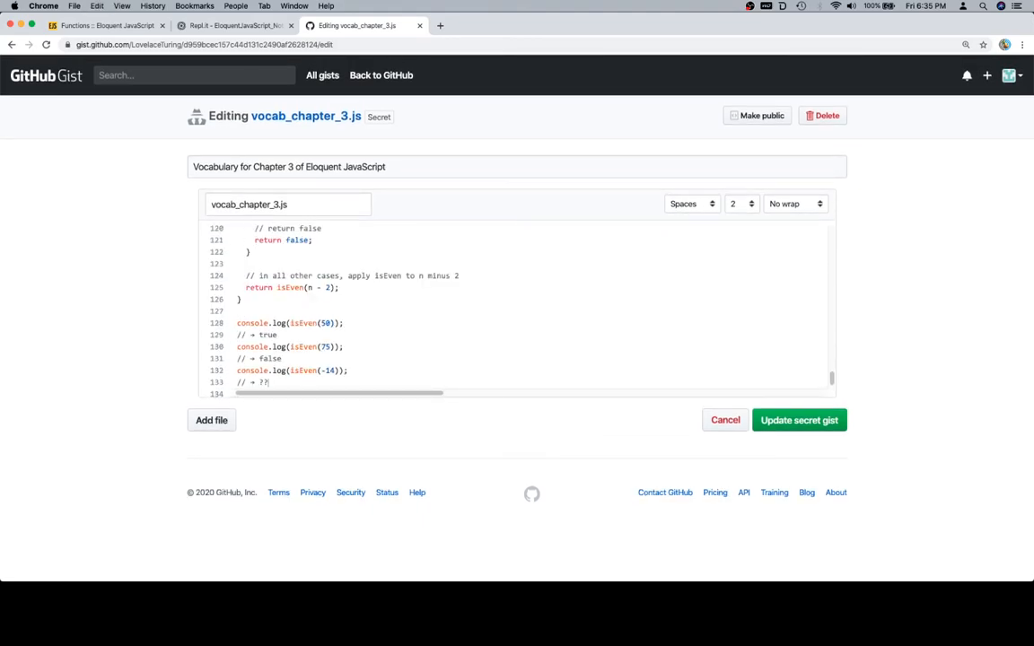
scroll("up", 3)
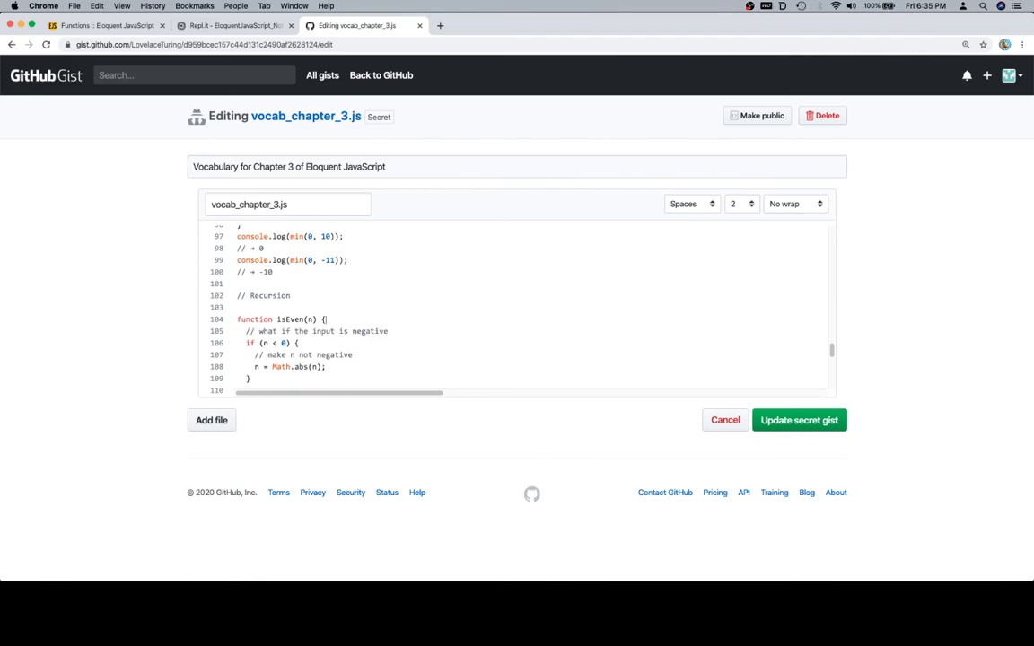
scroll("down", 3)
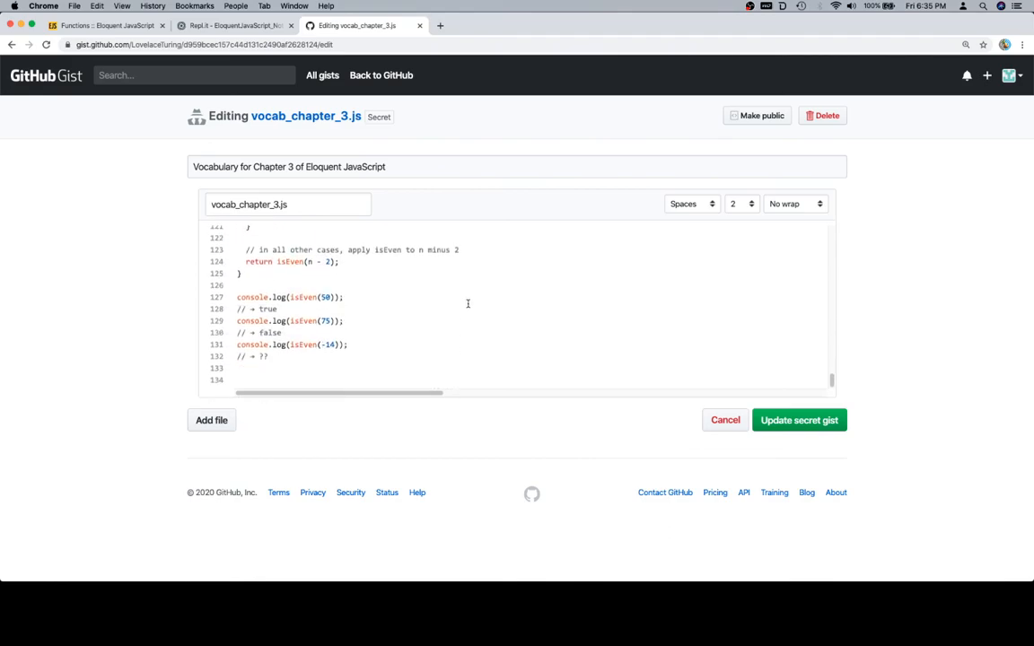
mouse_move(714, 343)
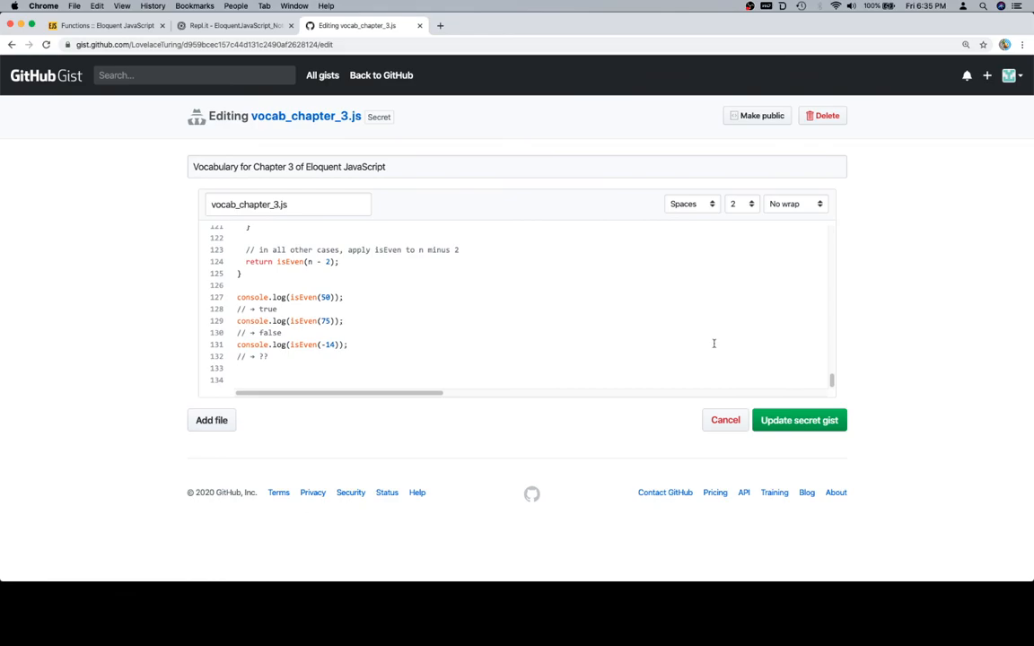
Return to the Eloquent JavaScript exercise page
left_click(104, 25)
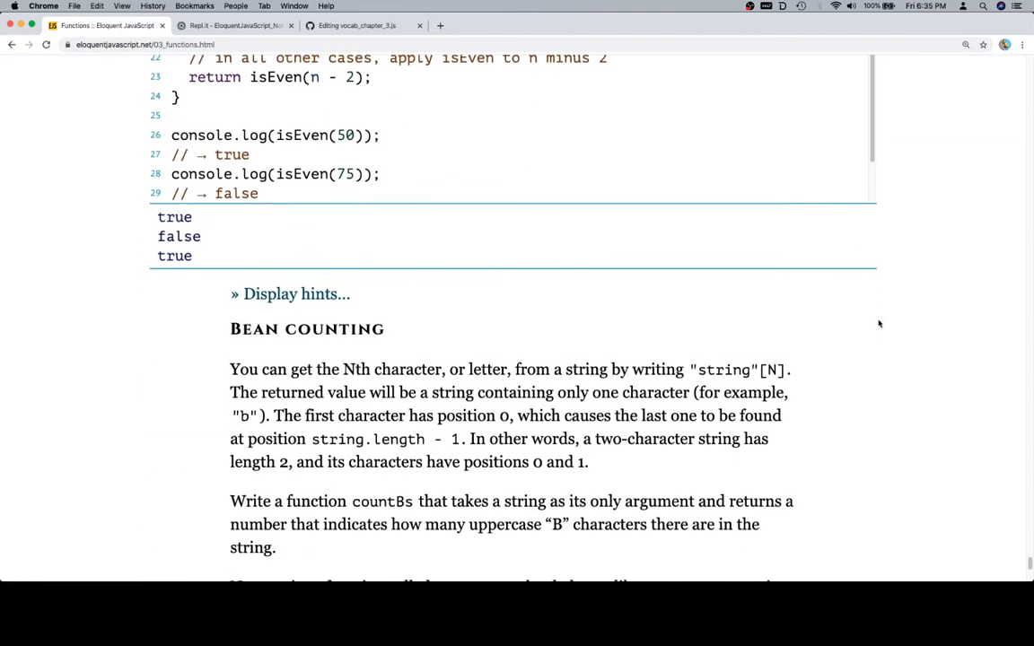
scroll("up", 3)
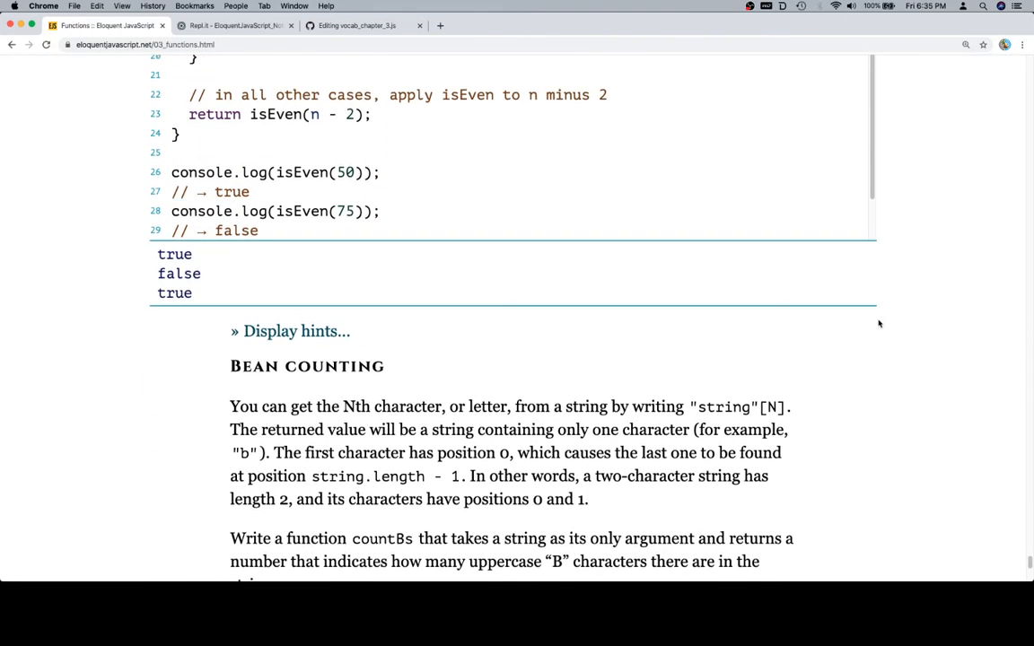